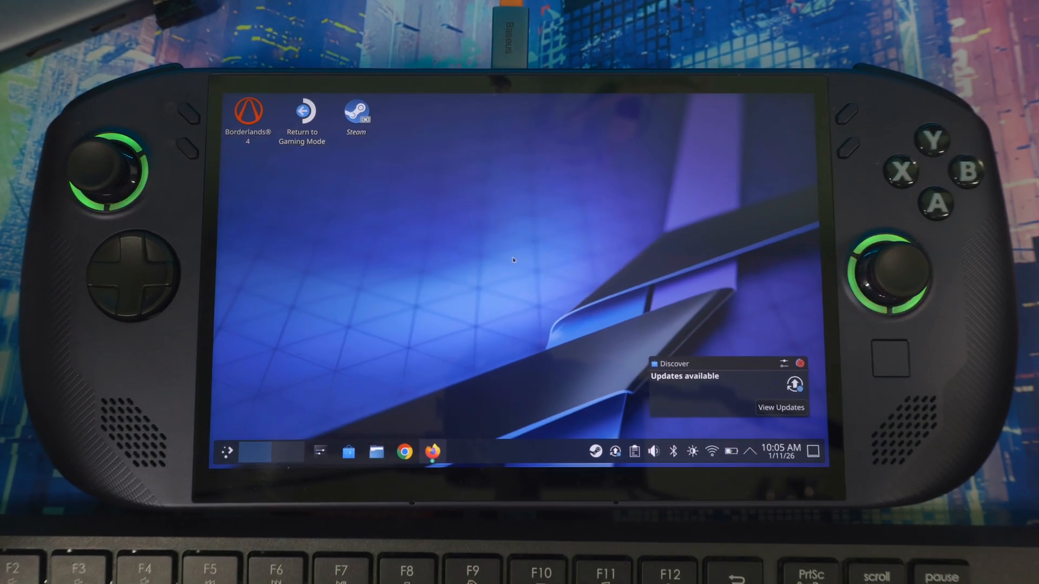
Launch Firefox and reach the decky.xyz Decky Loader homepage via a Google search for deckyloader.
left_click(800, 363)
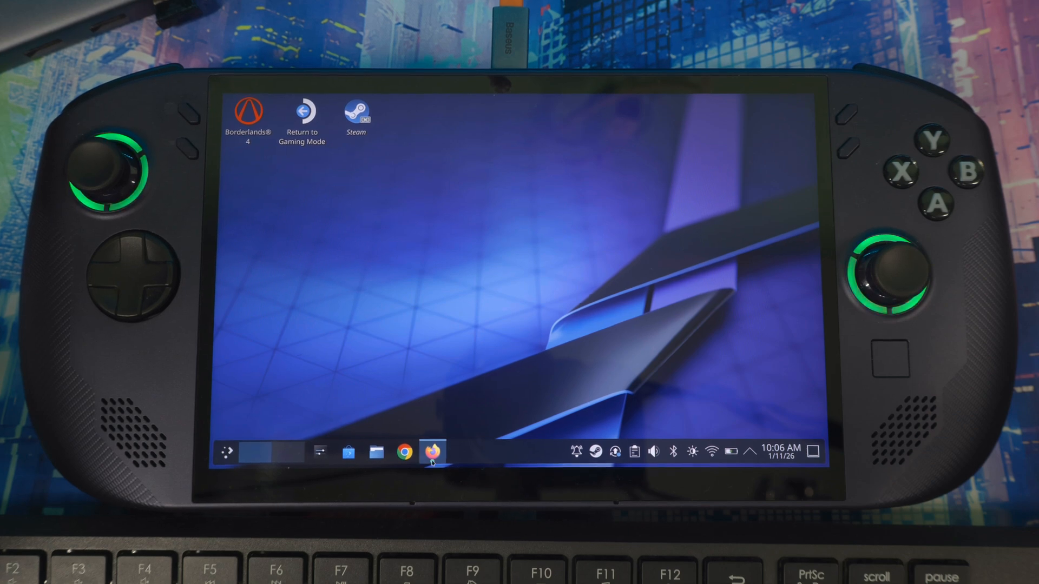
left_click(433, 453)
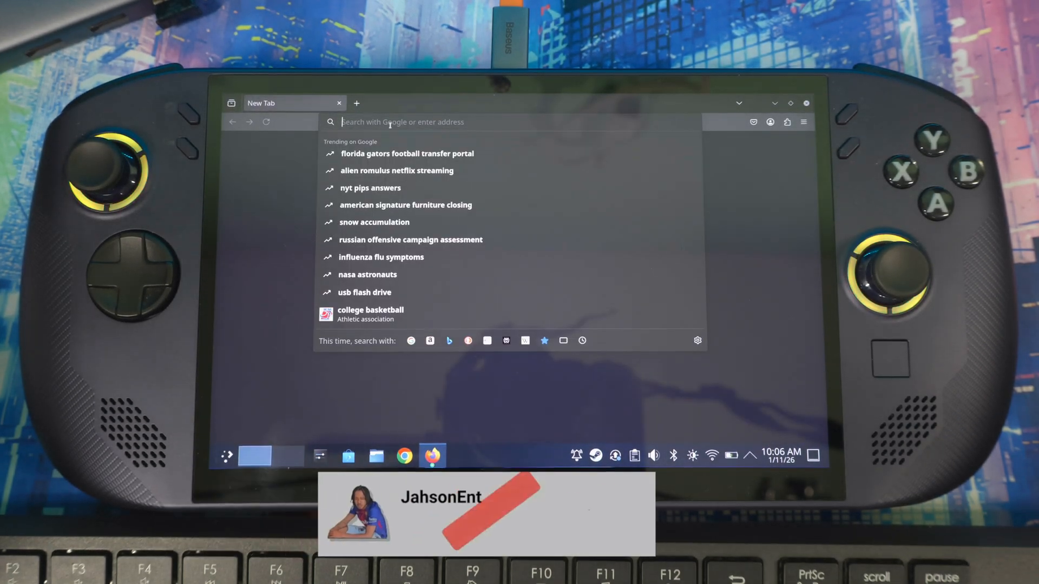
type("decky")
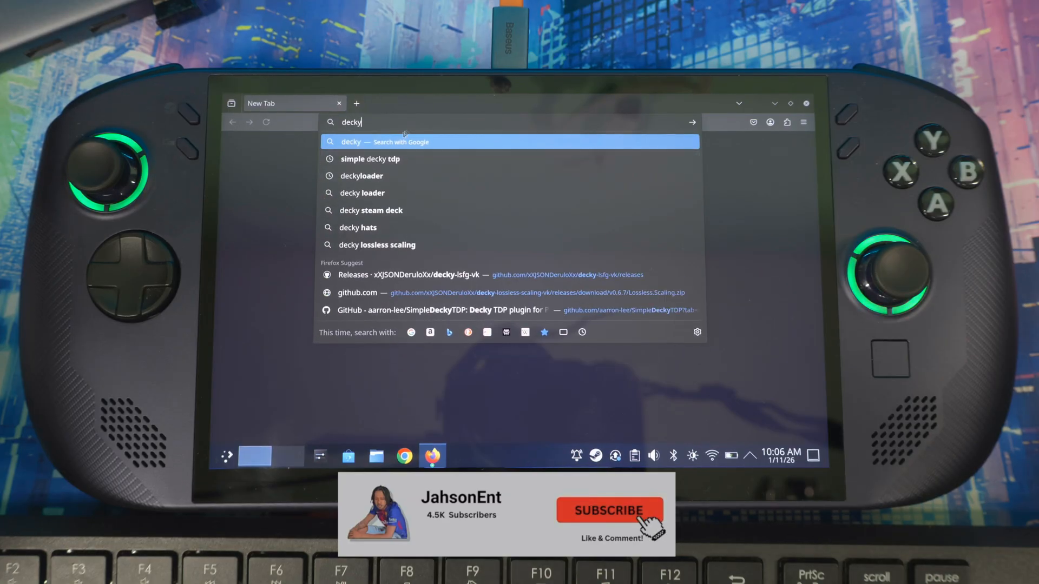
left_click(361, 175)
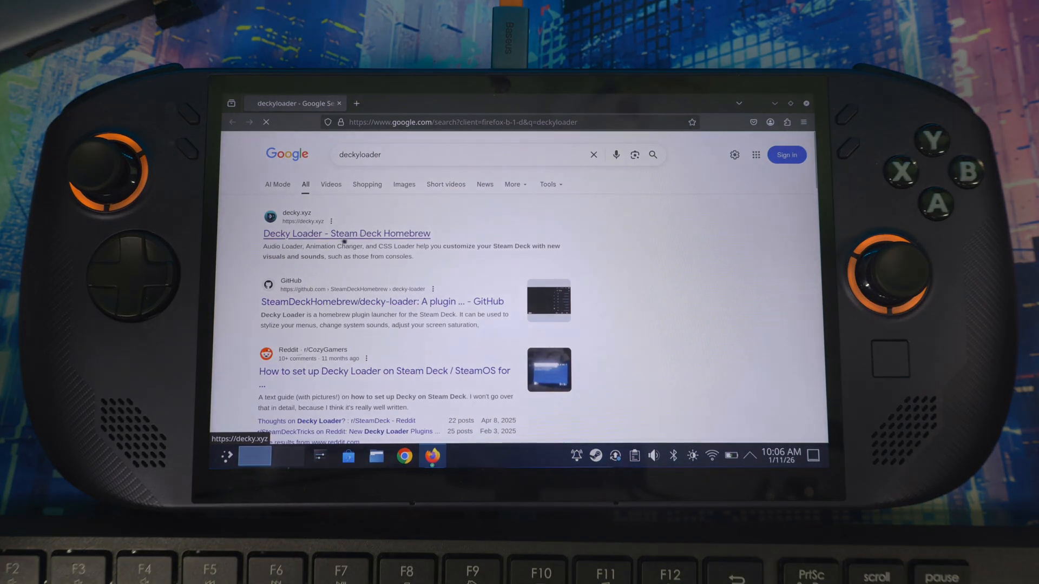
left_click(346, 234)
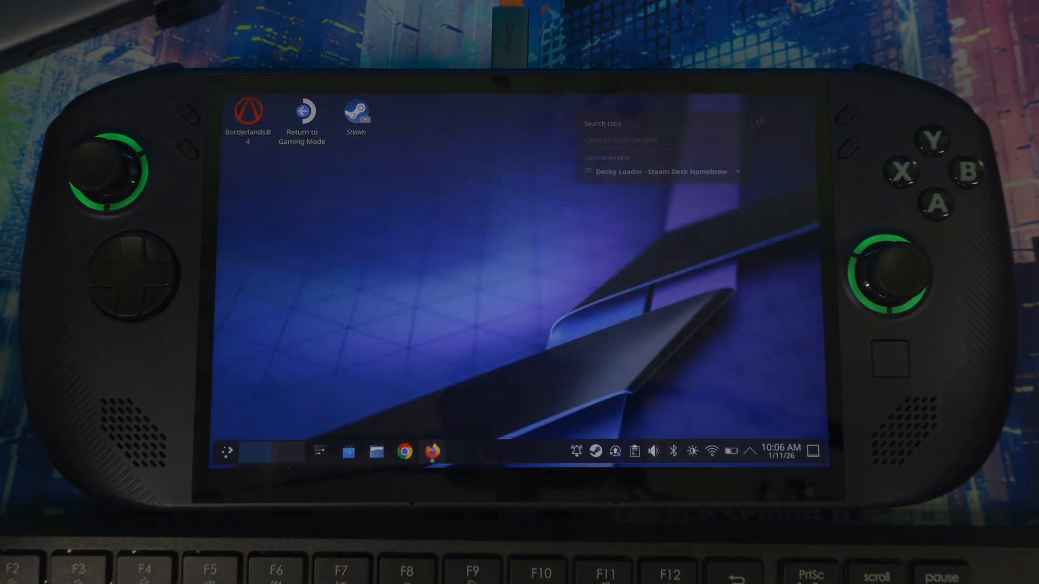
Run the newest decky_installer.desktop from Downloads and continue past the trust warning.
left_click(376, 451)
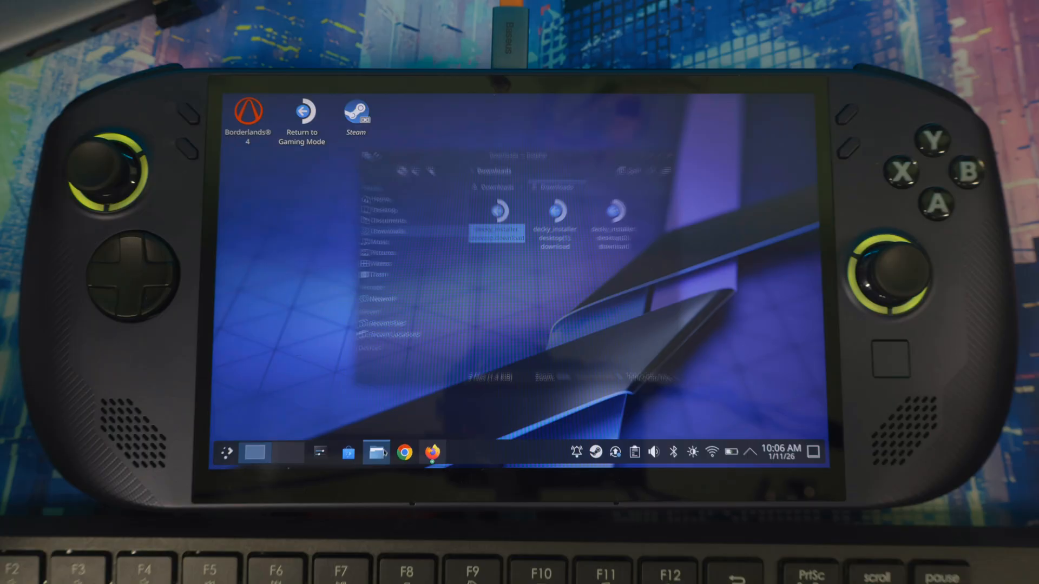
right_click(623, 213)
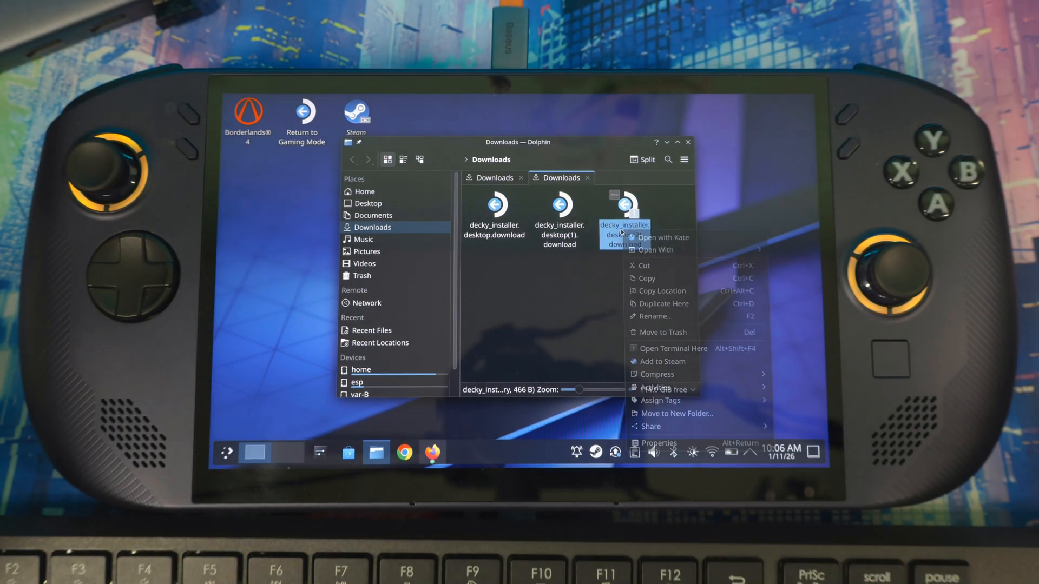
left_click(659, 303)
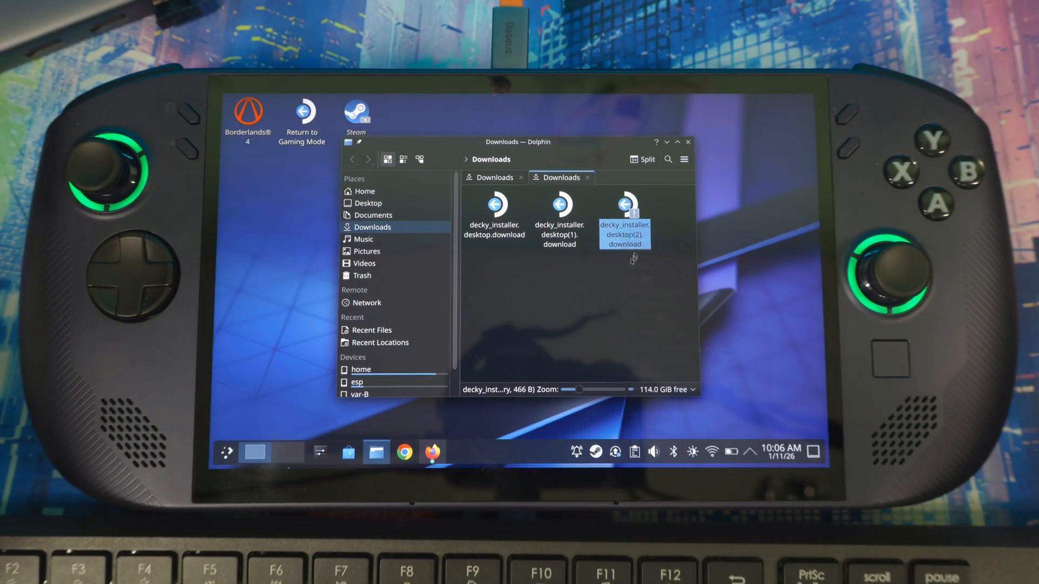
double_click(493, 212)
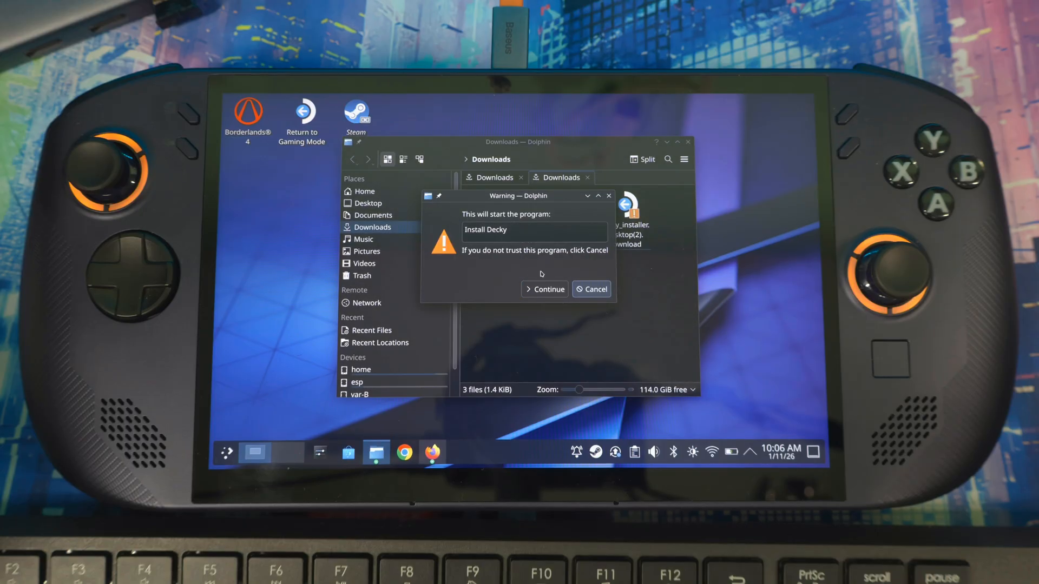
left_click(544, 290)
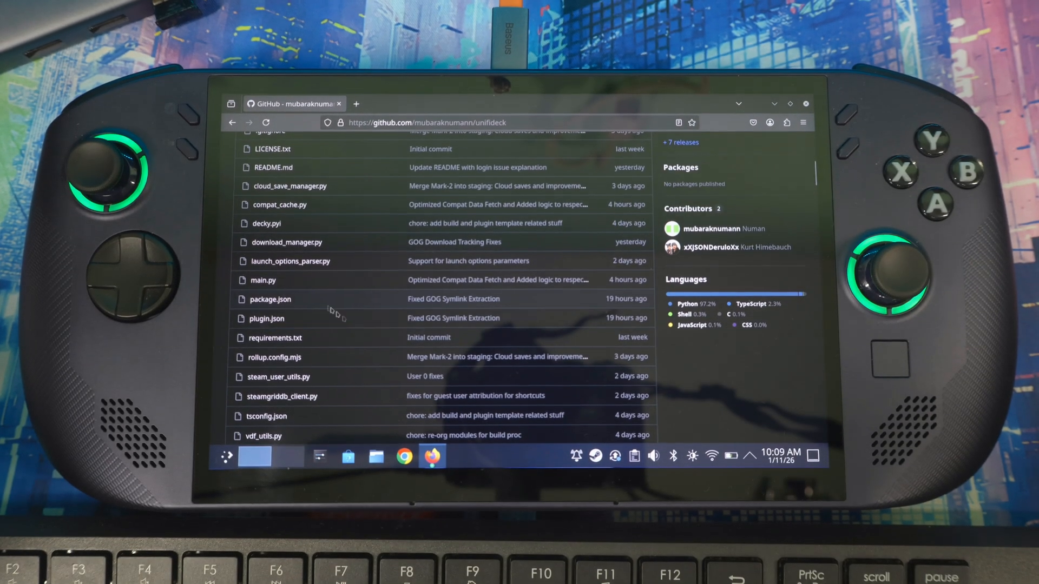
Browse the Unifideck README and go to the full releases list to get unifideck.0.4.2.zip.
scroll("up", 3)
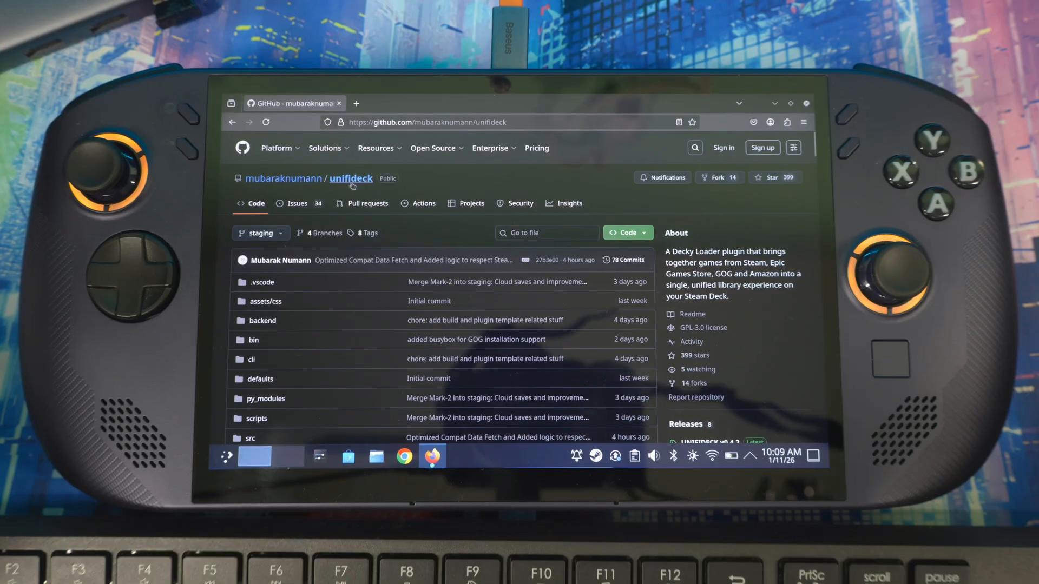
scroll("down", 3)
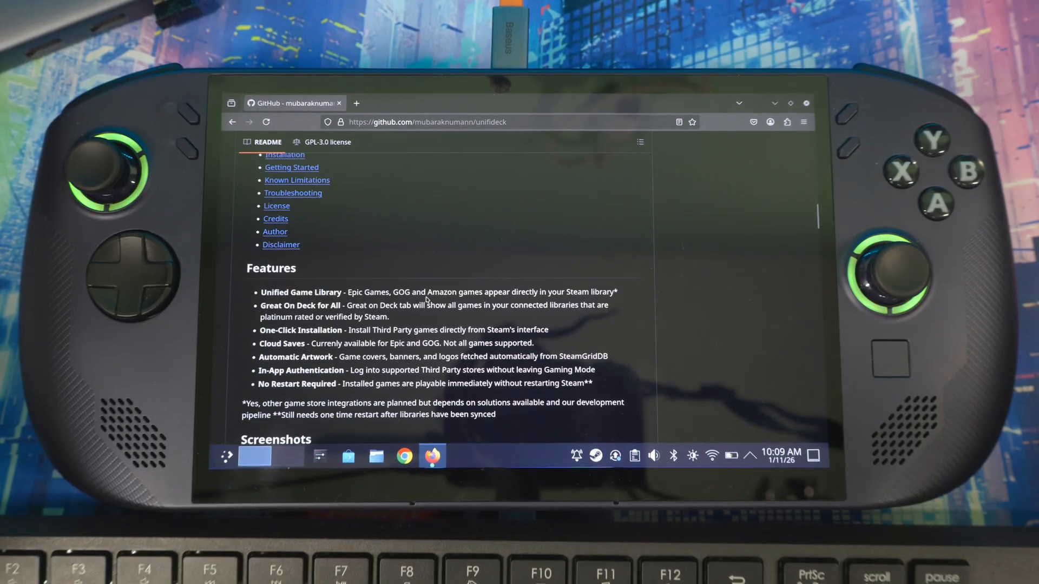
scroll("down", 3)
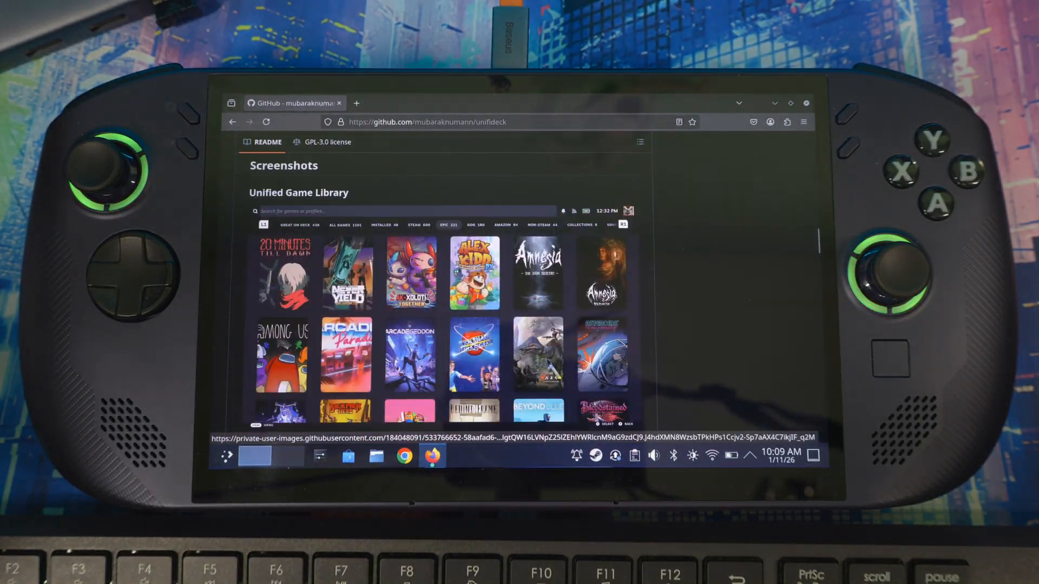
scroll("down", 3)
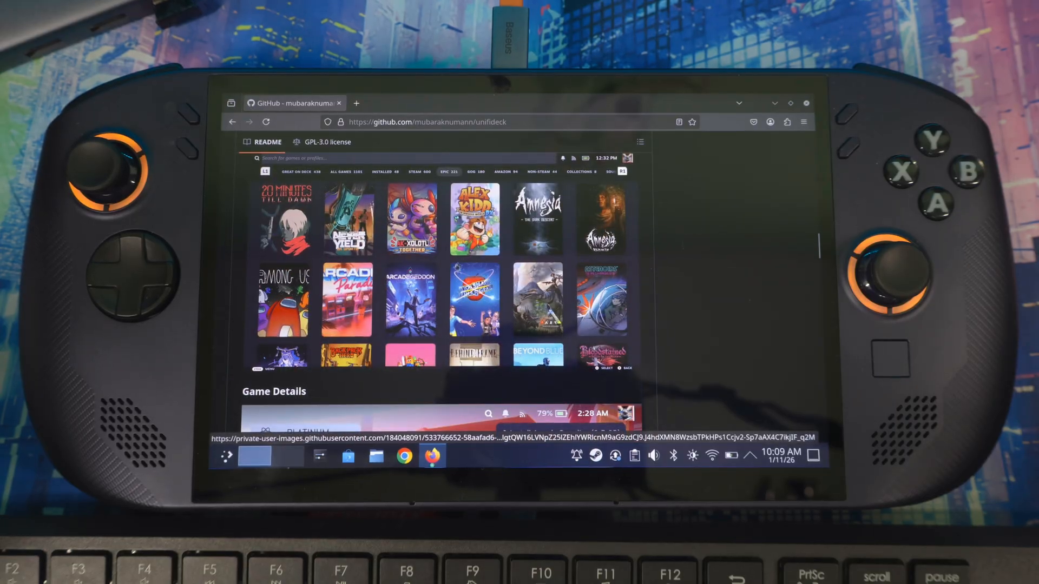
scroll("down", 3)
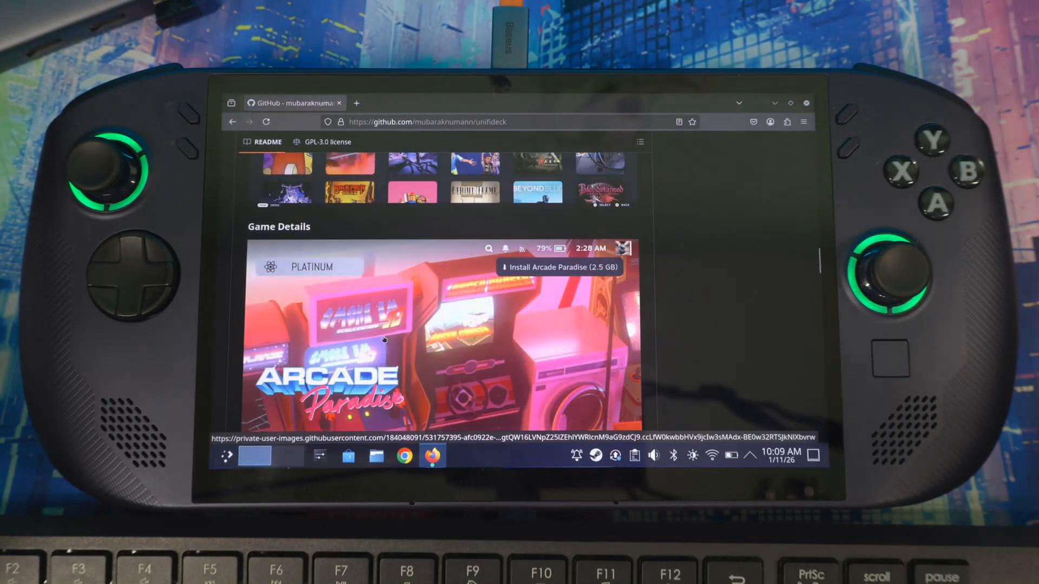
scroll("up", 3)
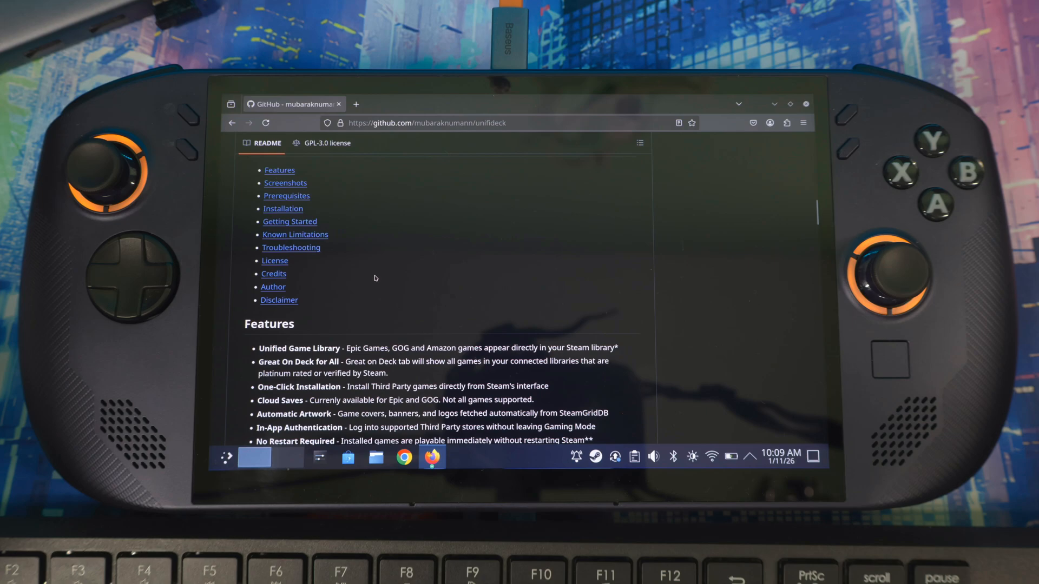
scroll("up", 3)
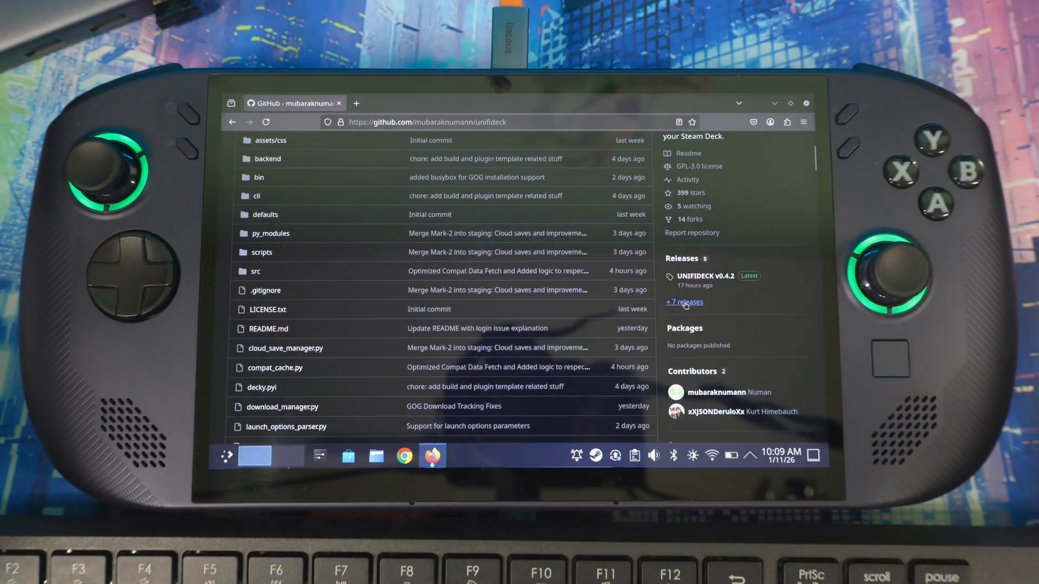
left_click(684, 302)
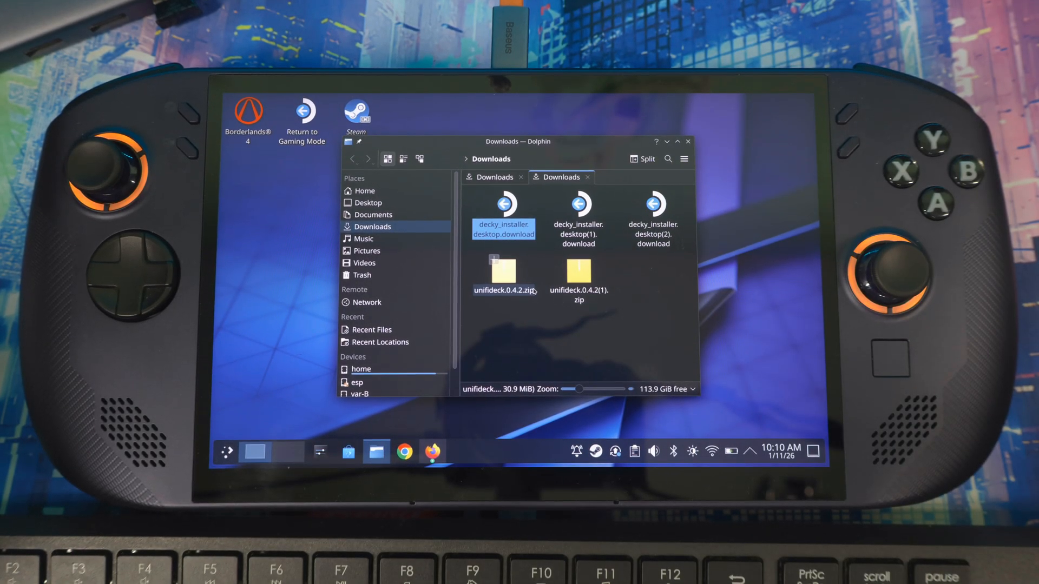
Leave Dolphin and return to Gaming Mode with the Decky quick access menu listing installed plugins.
left_click(302, 110)
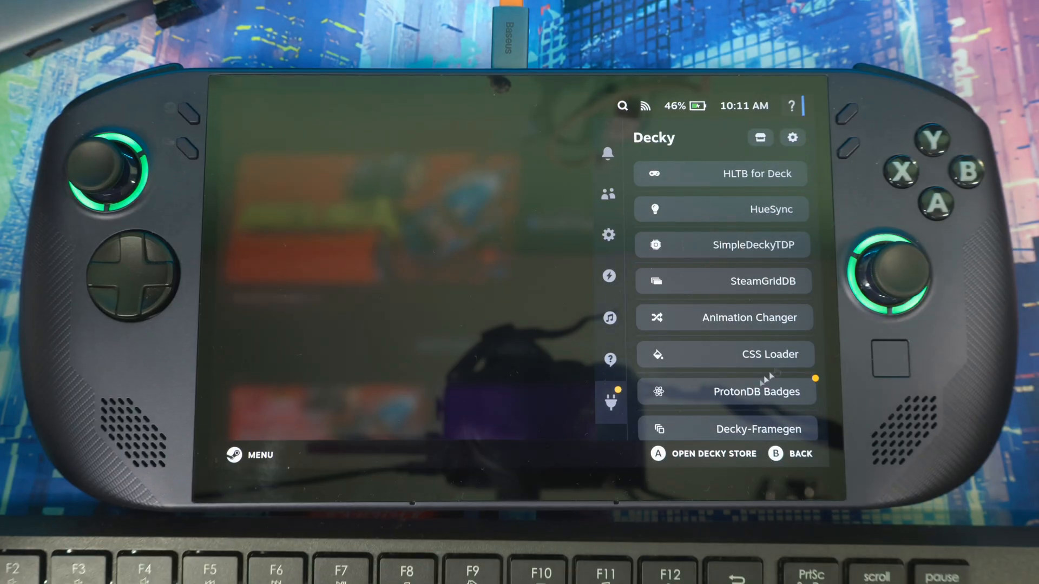
Enable Decky developer mode in settings and reach the Developer page with ZIP/URL install options.
scroll("down", 3)
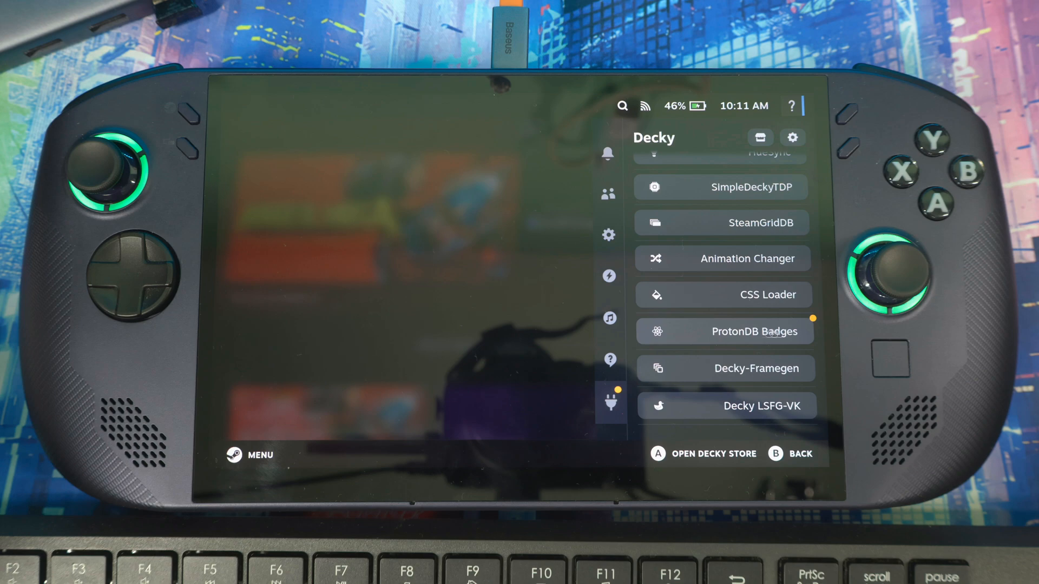
scroll("up", 3)
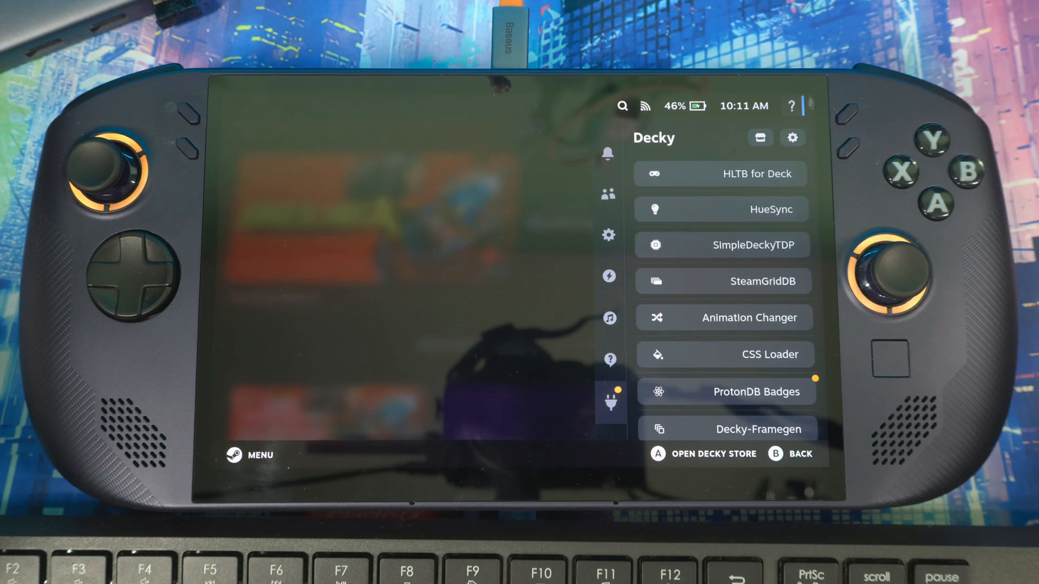
left_click(792, 138)
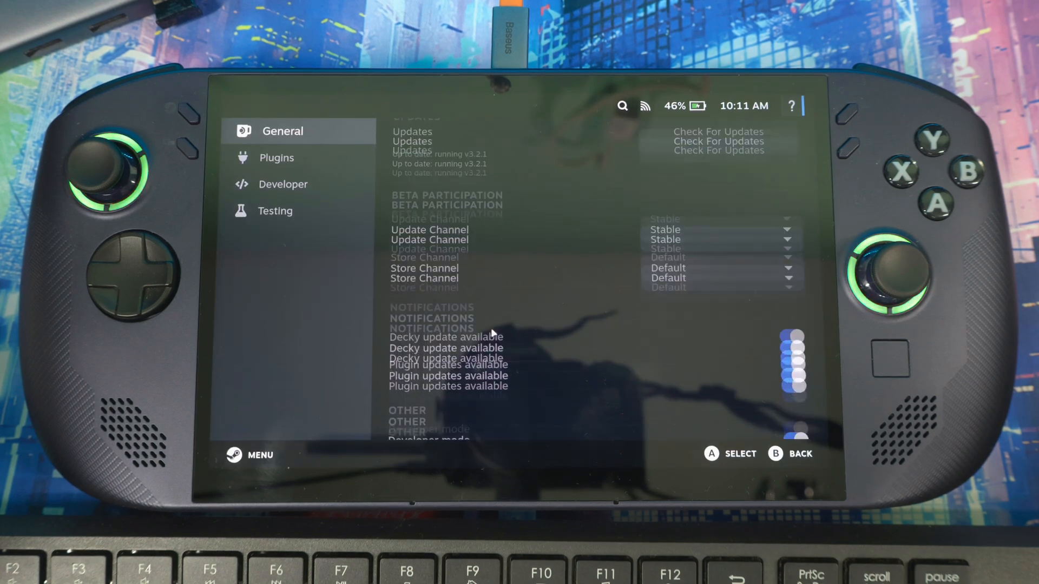
scroll("down", 3)
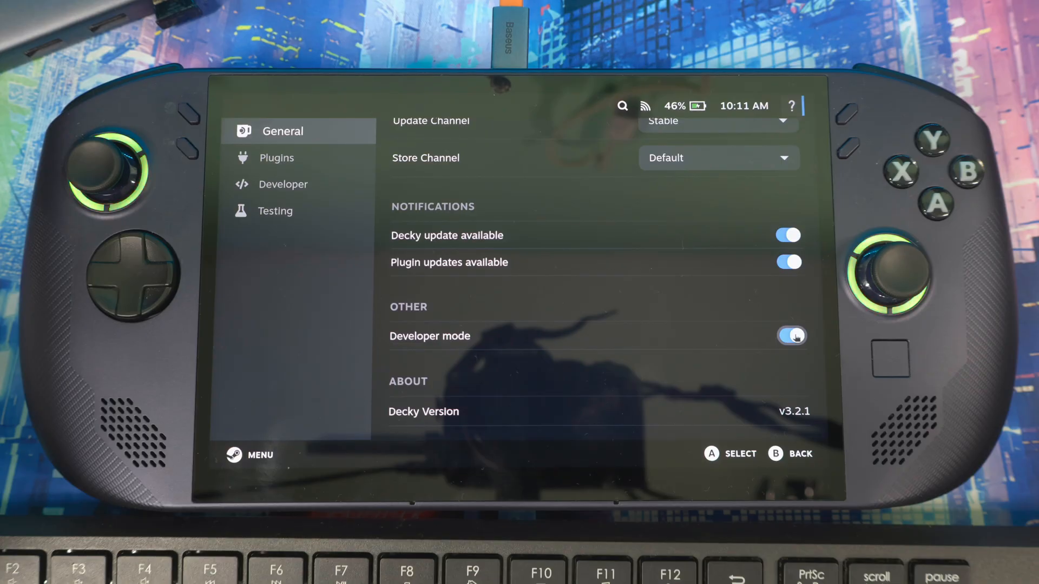
left_click(789, 335)
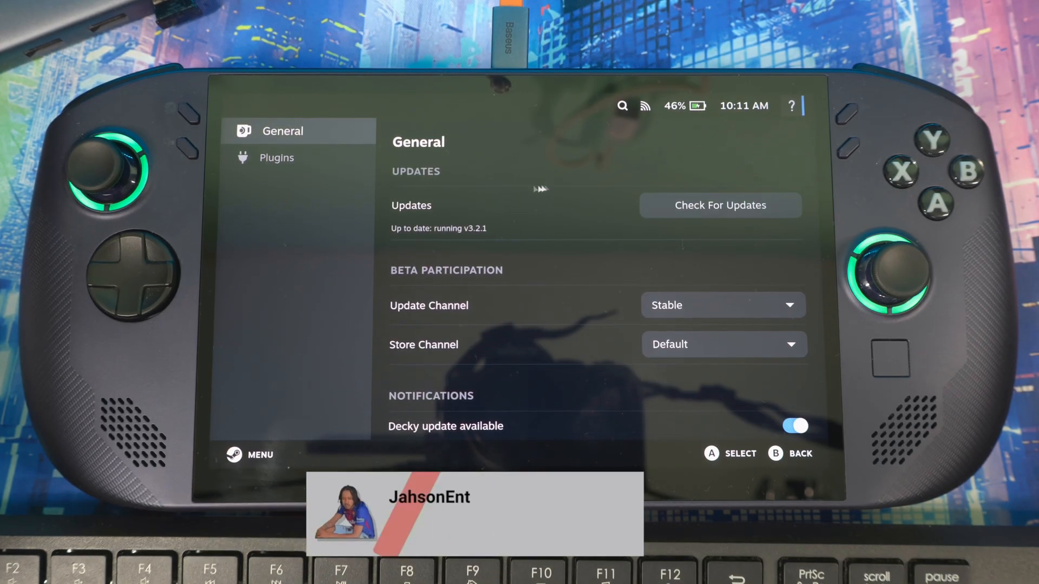
scroll("down", 3)
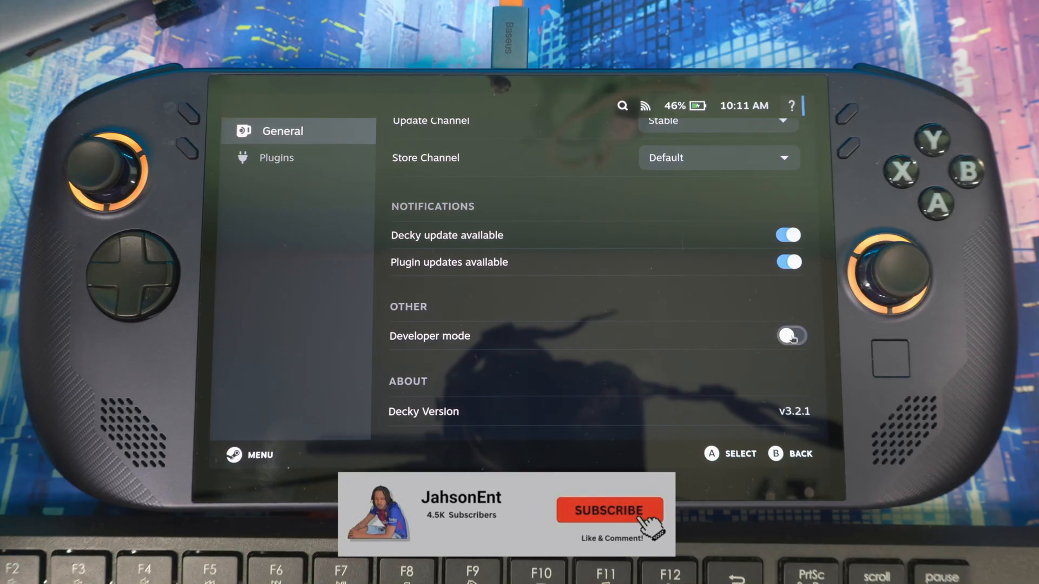
left_click(279, 158)
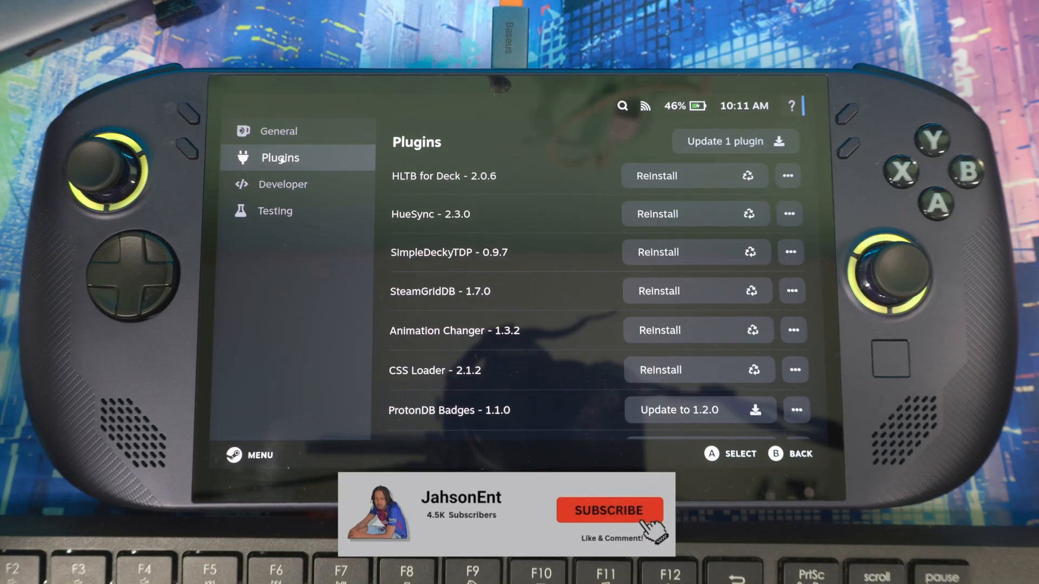
left_click(287, 184)
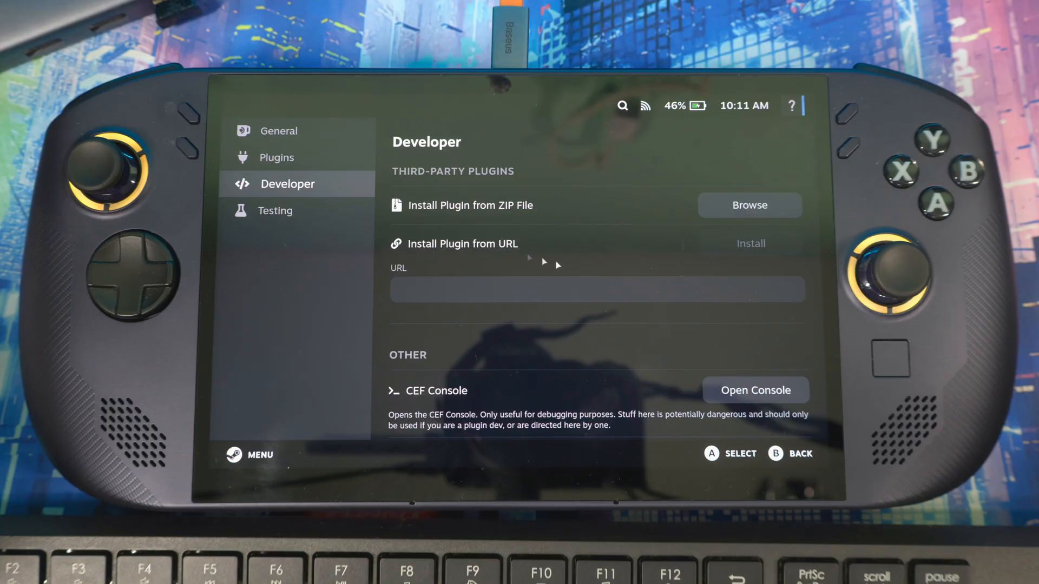
mouse_move(593, 267)
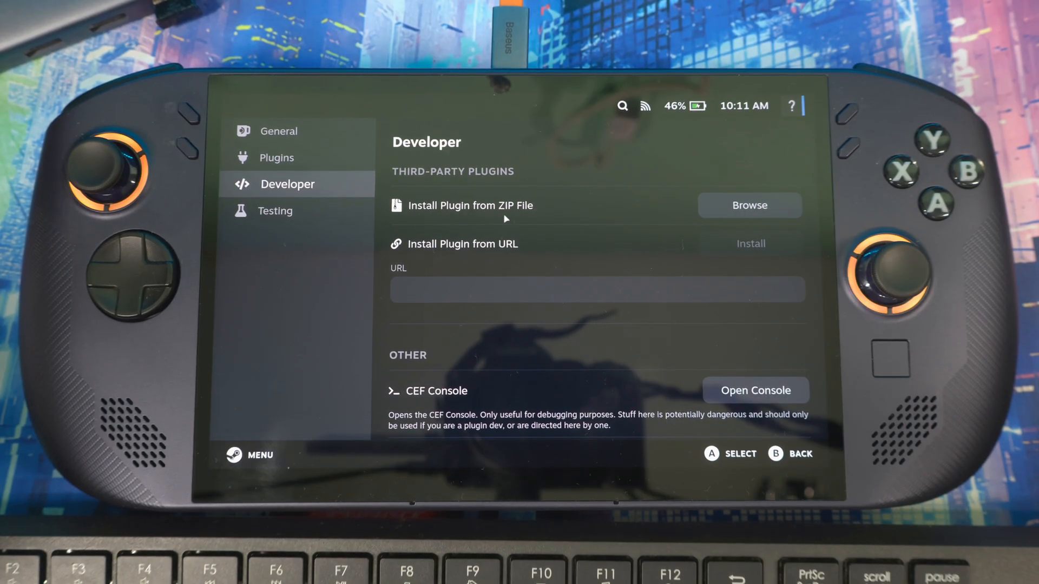
Install the Unifideck plugin from unifideck.0.4.2(1).zip in Downloads.
left_click(749, 205)
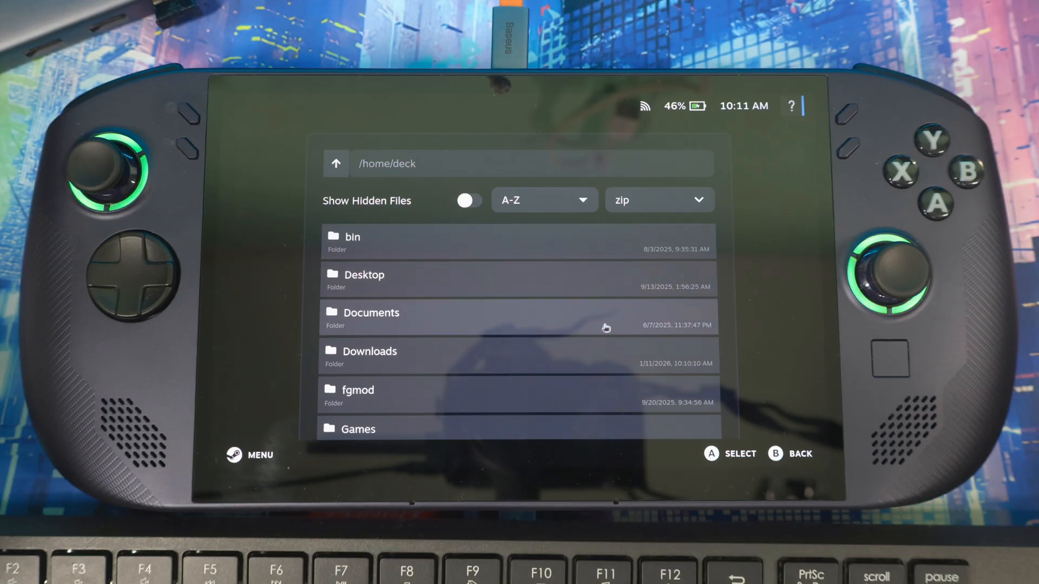
scroll("down", 3)
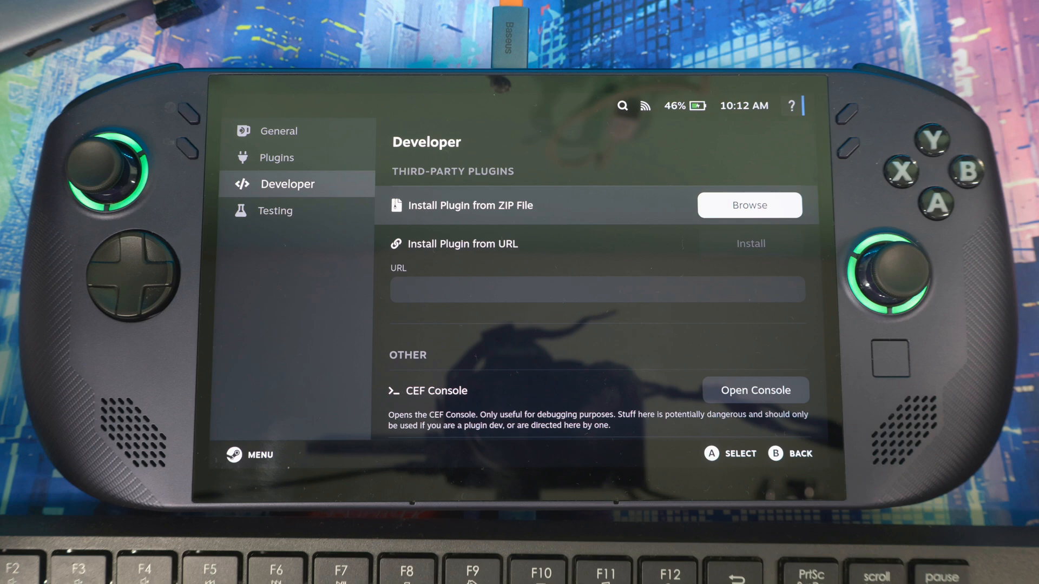
left_click(749, 205)
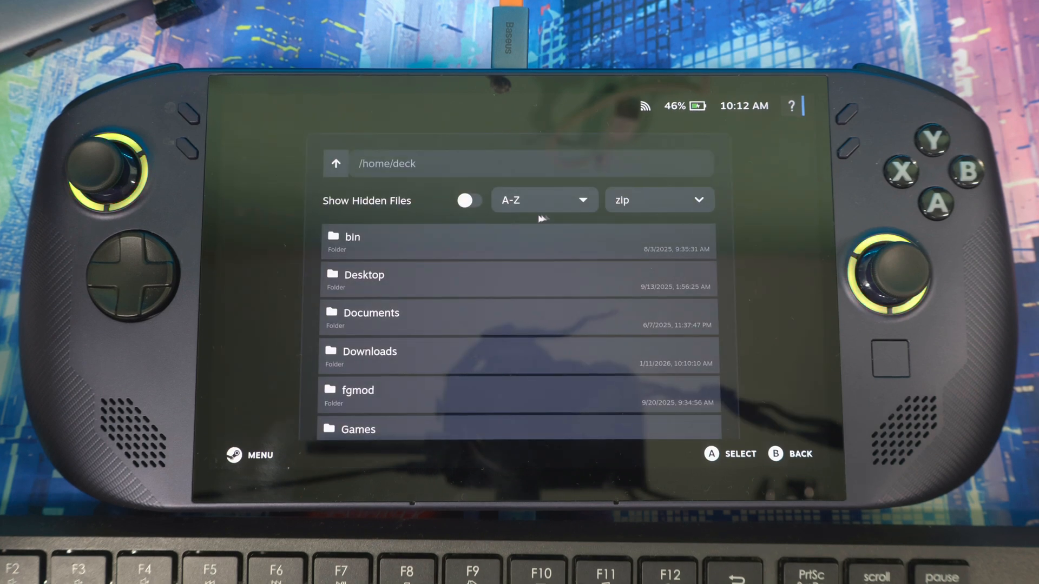
scroll("down", 3)
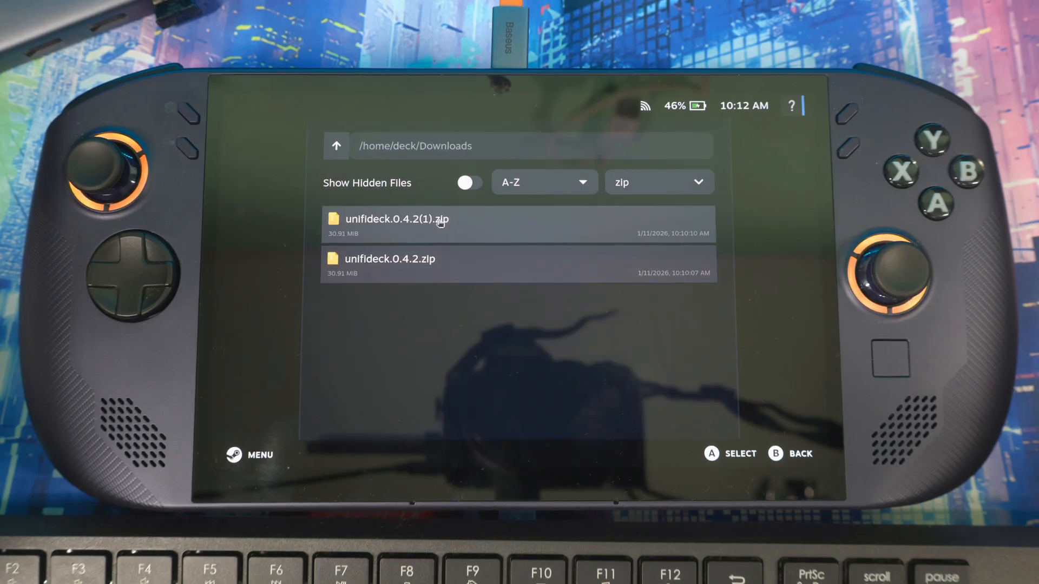
left_click(396, 220)
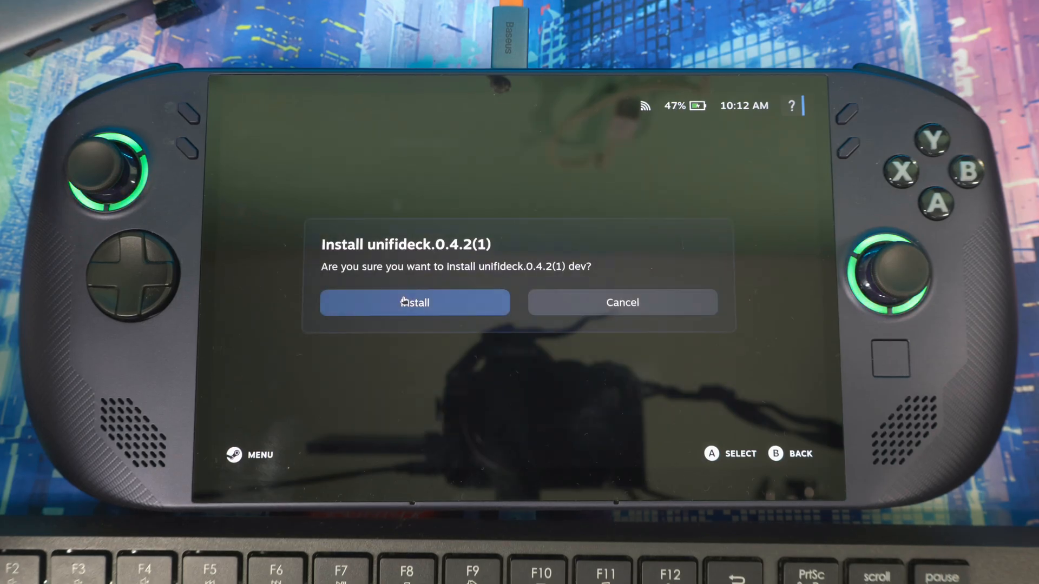
left_click(414, 301)
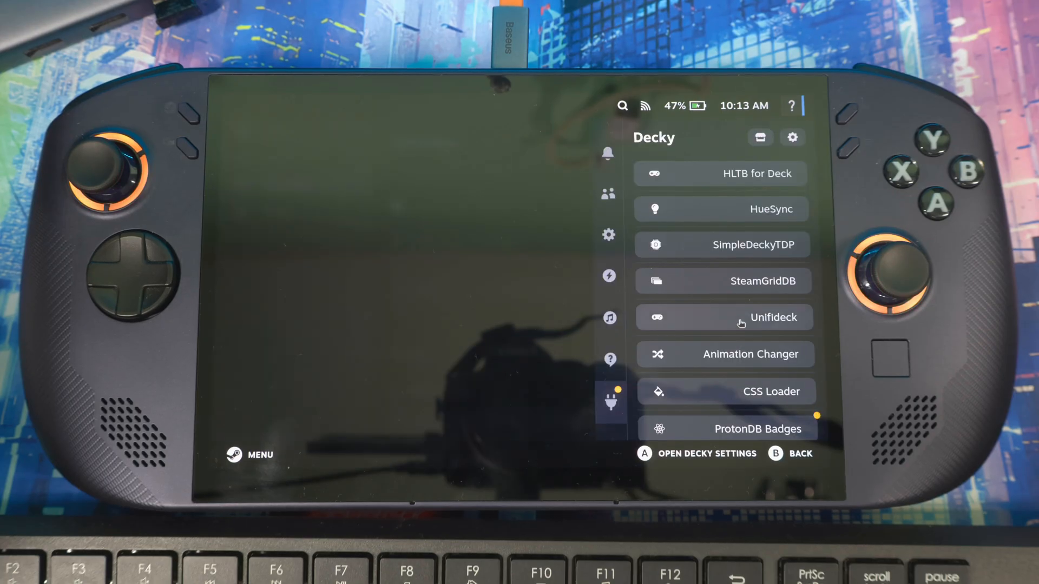
scroll("down", 3)
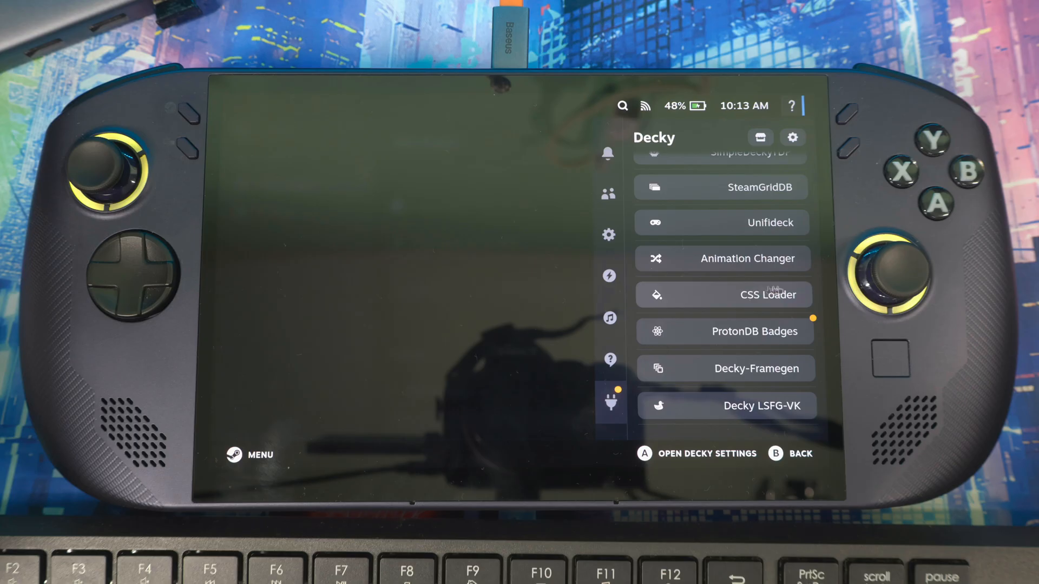
scroll("up", 3)
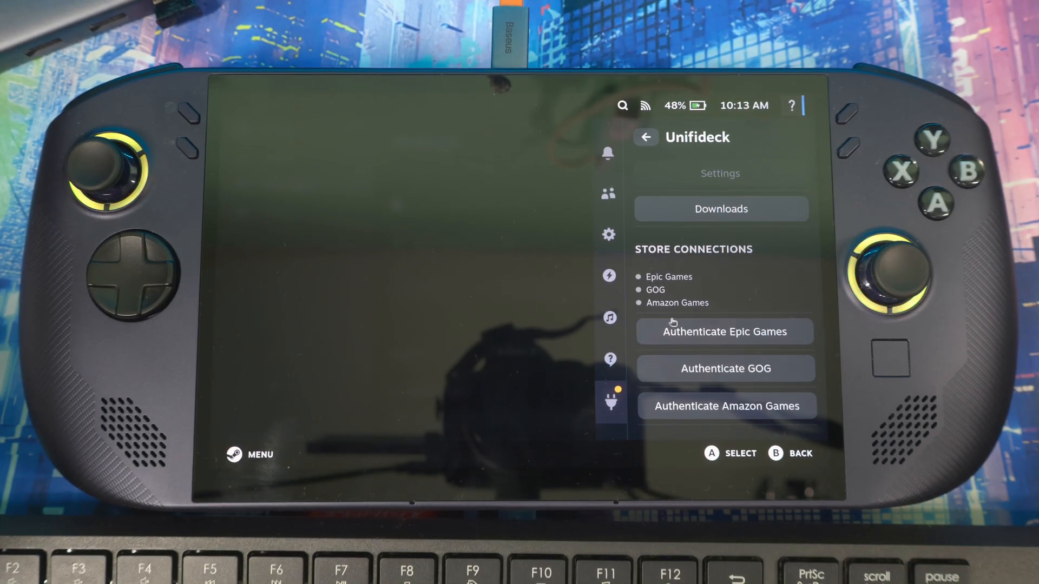
Authenticate Epic Games in Unifideck through the Xbox network sign-in, leaving Epic connected with a checkmark.
scroll("down", 3)
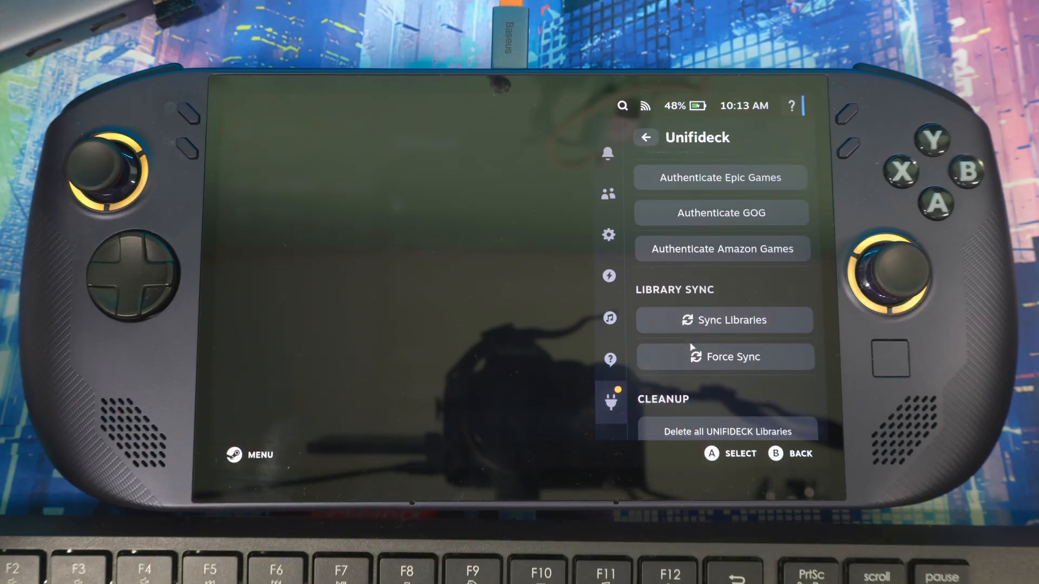
scroll("up", 3)
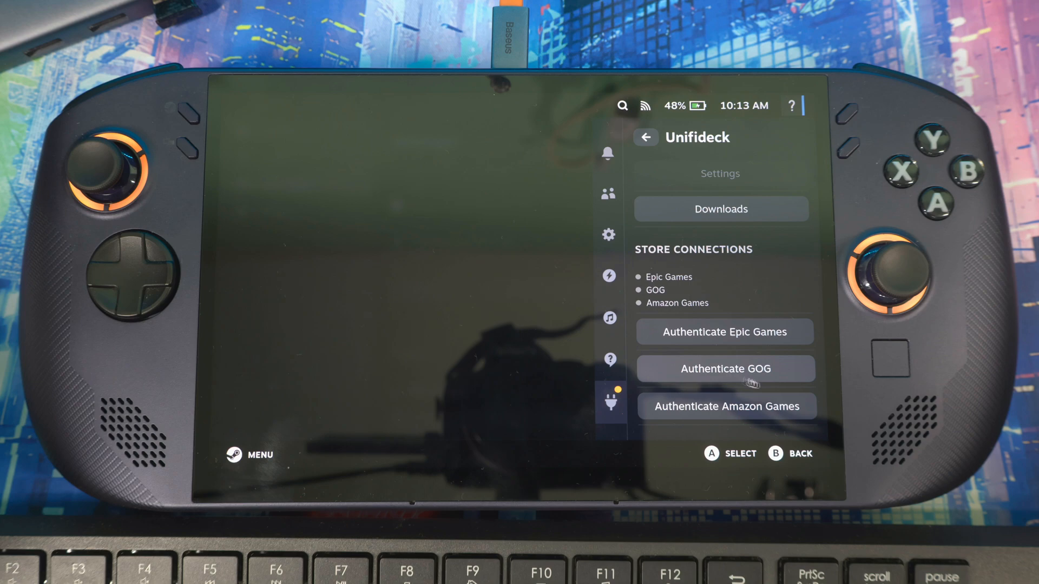
scroll("down", 3)
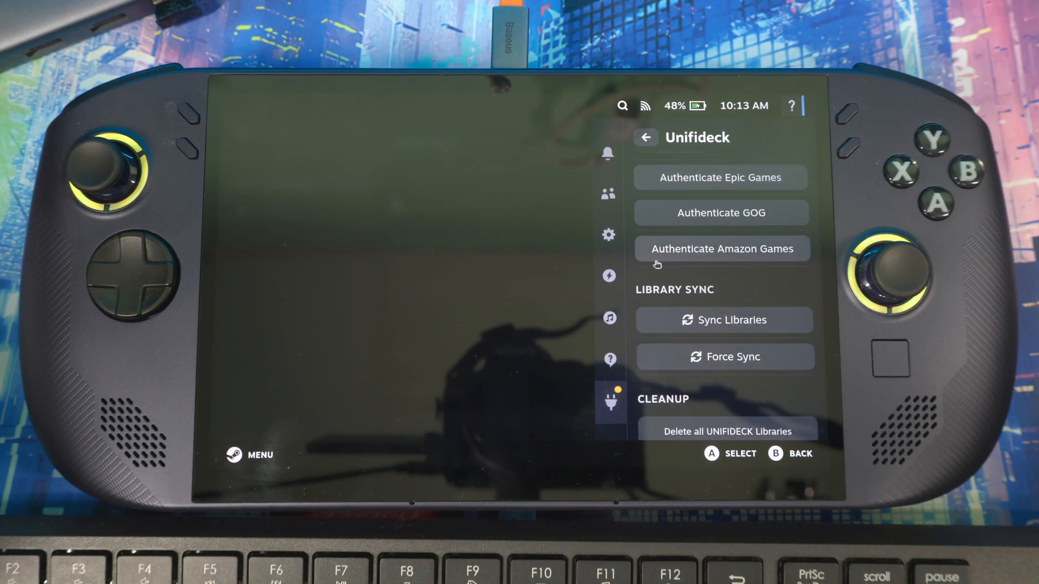
scroll("up", 3)
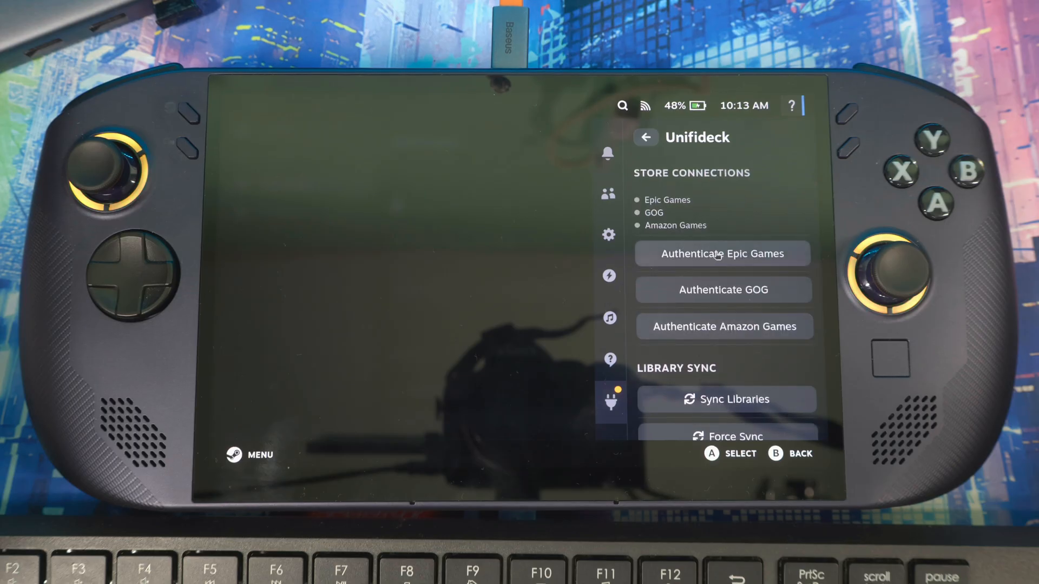
left_click(722, 253)
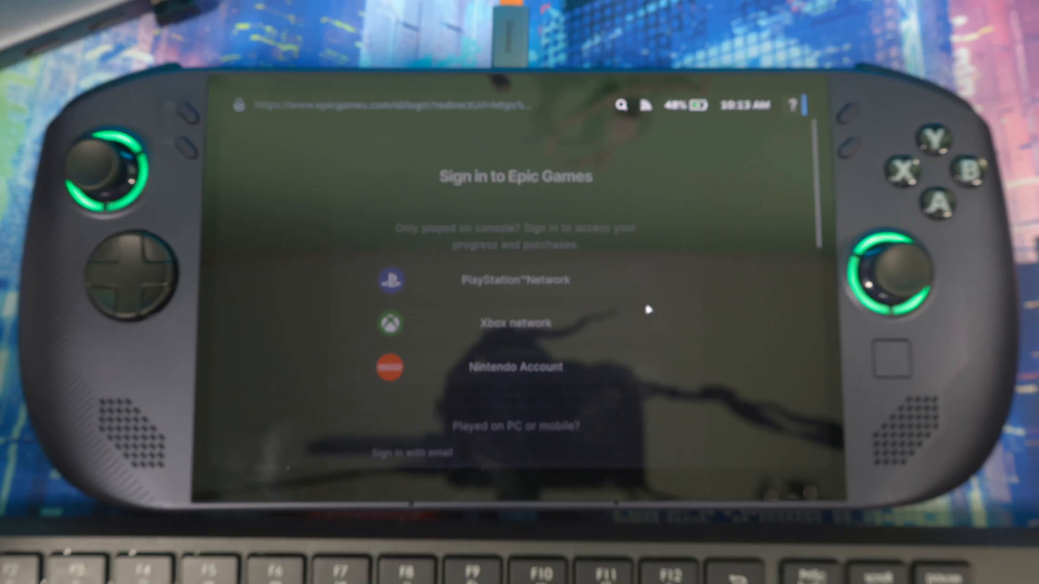
left_click(515, 324)
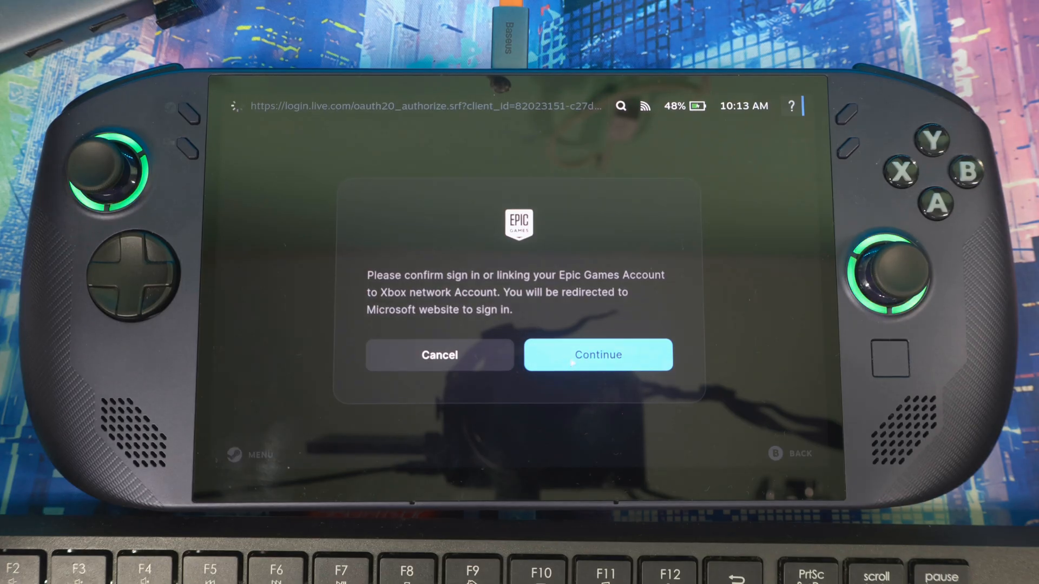
left_click(598, 355)
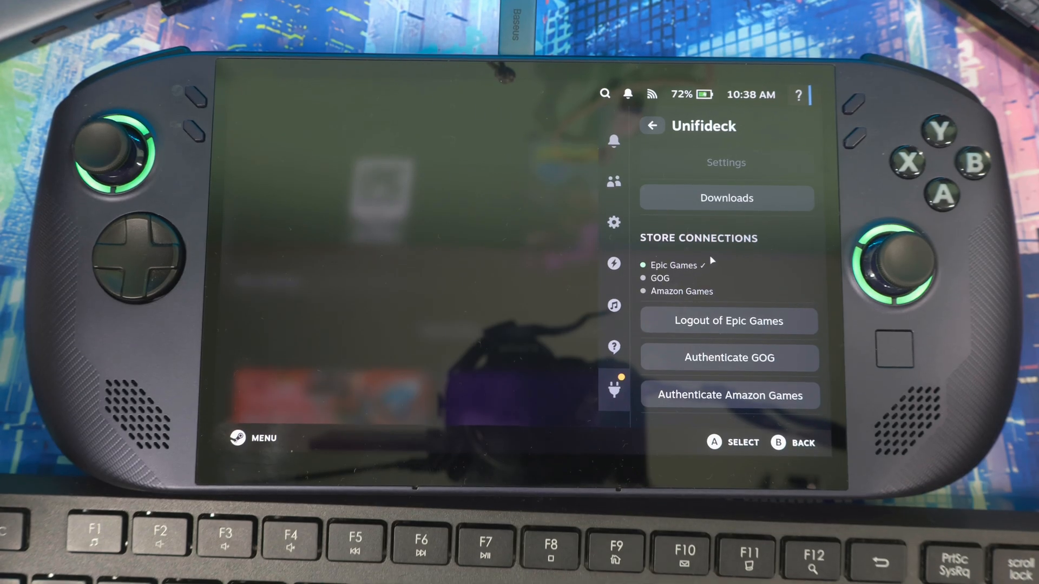
Run Sync Libraries in Unifideck, finishing with 2 games added and a restart-Steam notice.
scroll("down", 3)
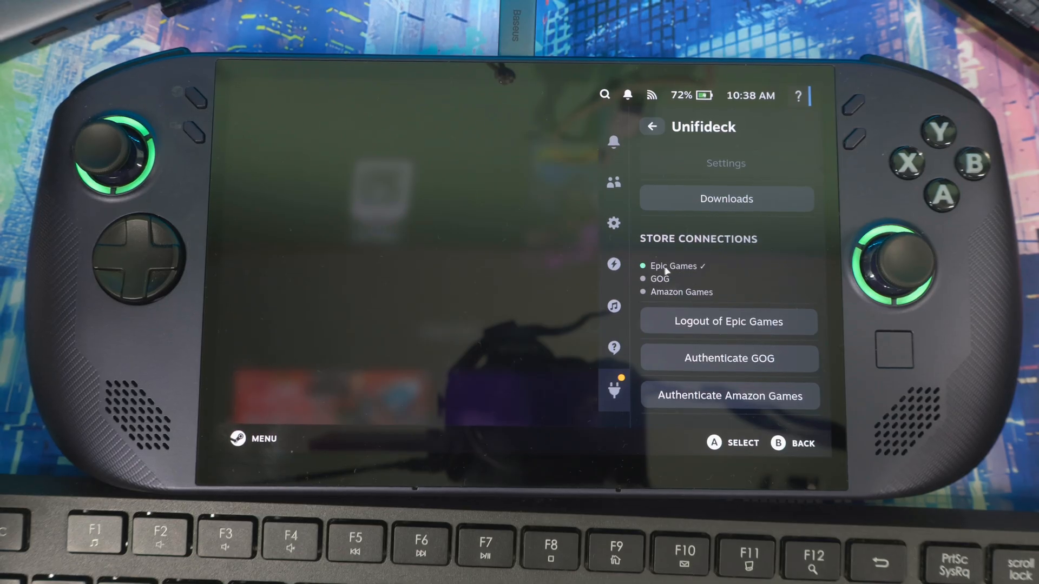
scroll("down", 3)
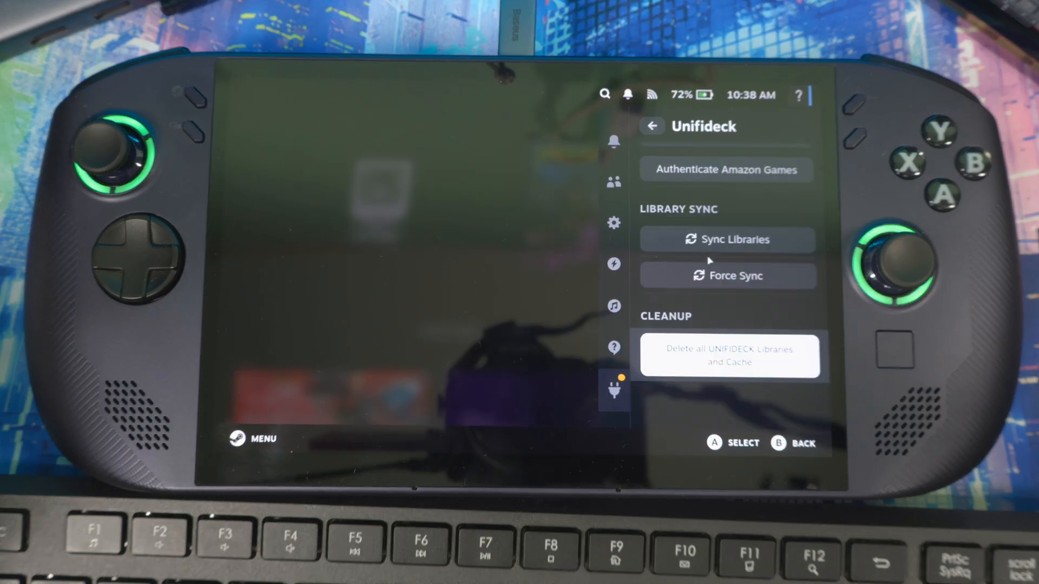
left_click(726, 239)
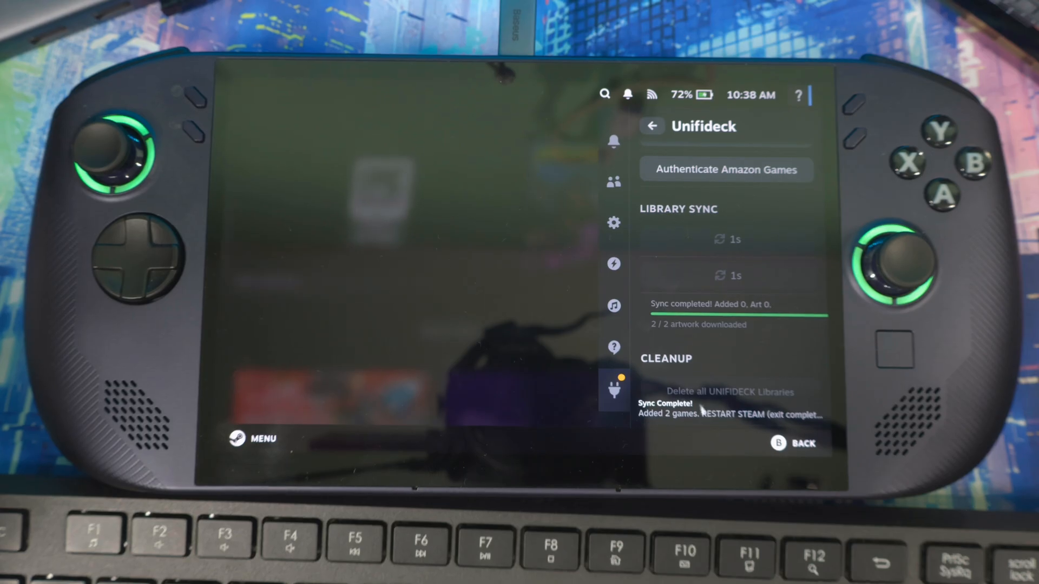
key("b")
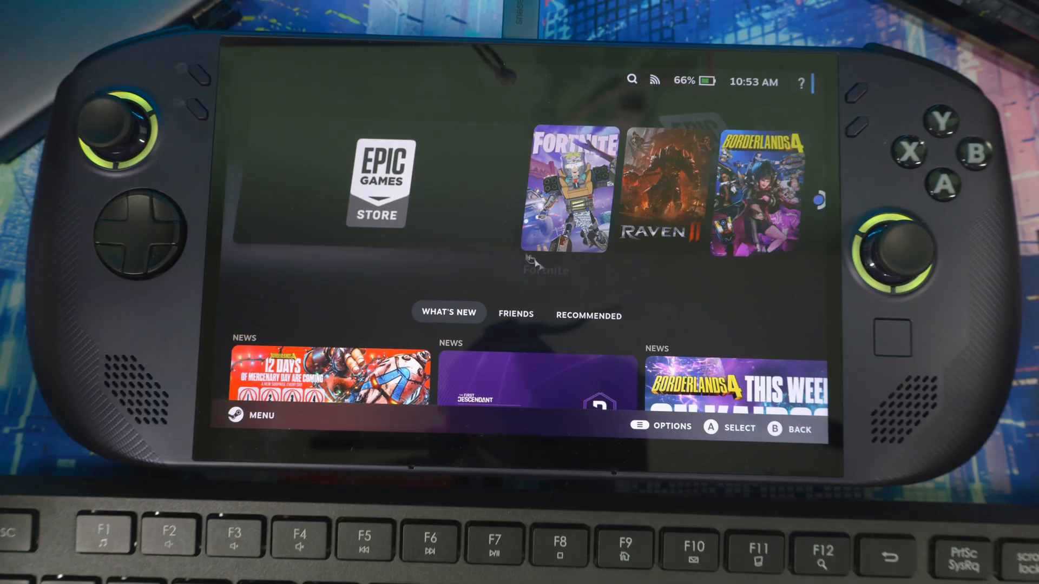
Go to the Steam library's Epic tab and open the Where Winds Meet page with its 112.5 GB install.
left_click(250, 415)
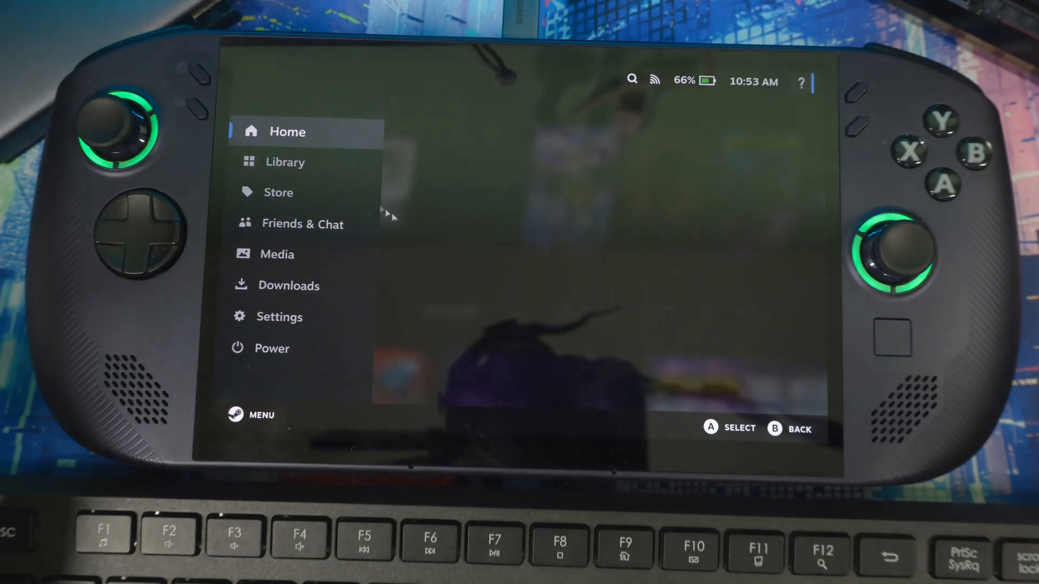
left_click(285, 161)
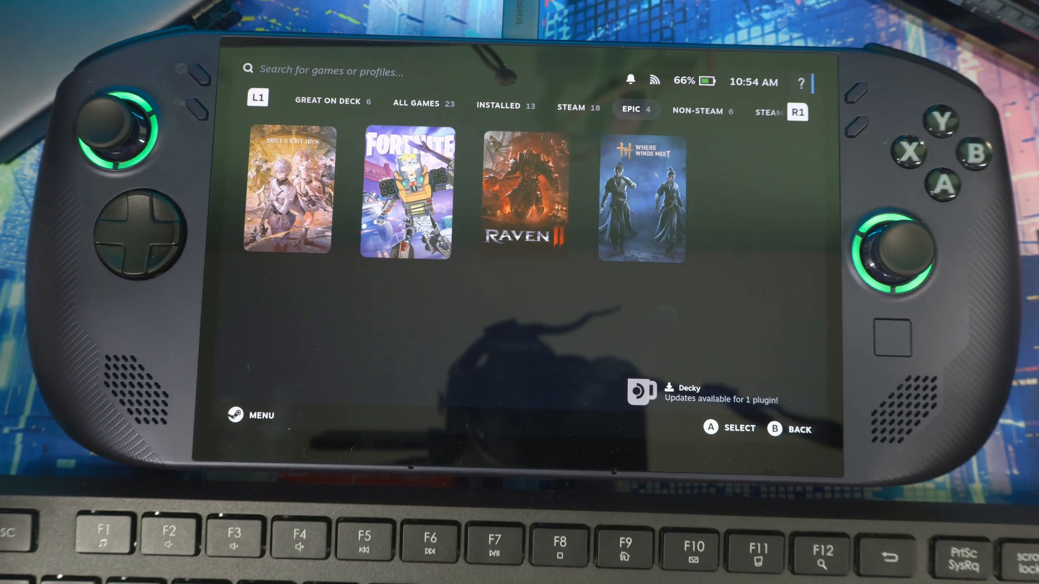
left_click(405, 193)
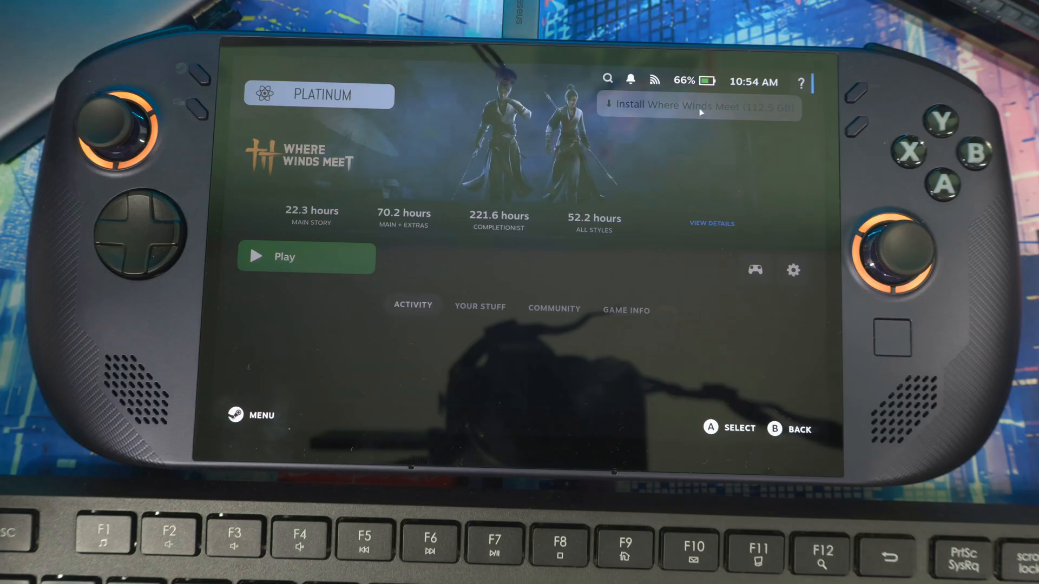
Queue the Where Winds Meet install, then launch the installed Duet Night Abyss.
left_click(697, 107)
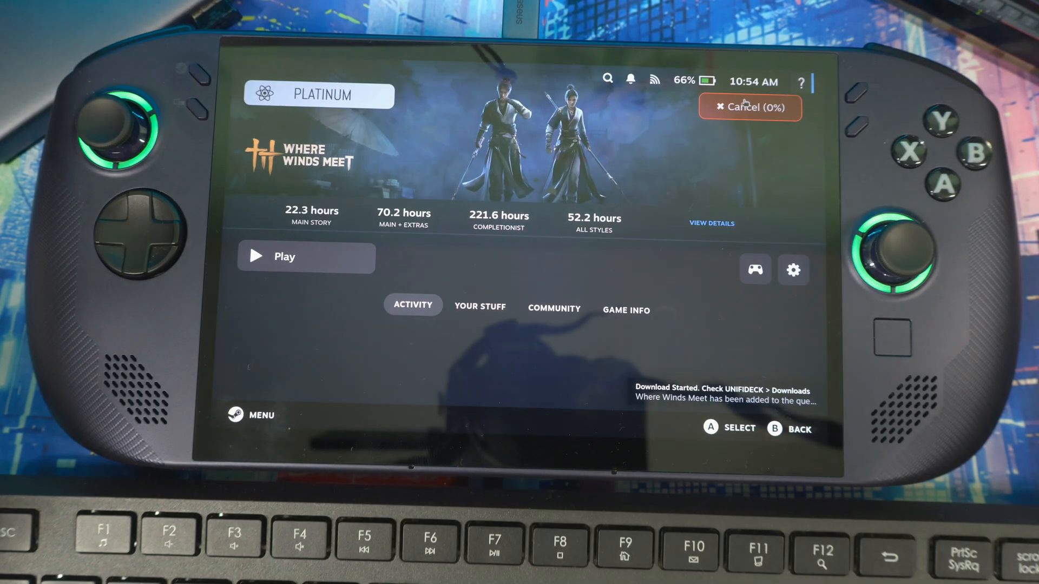
left_click(748, 107)
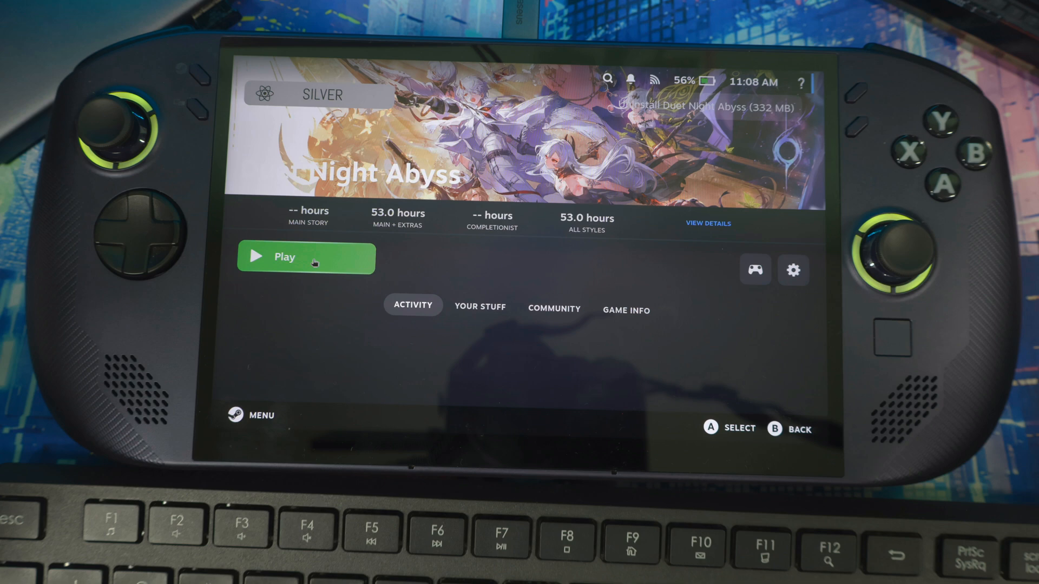
left_click(305, 258)
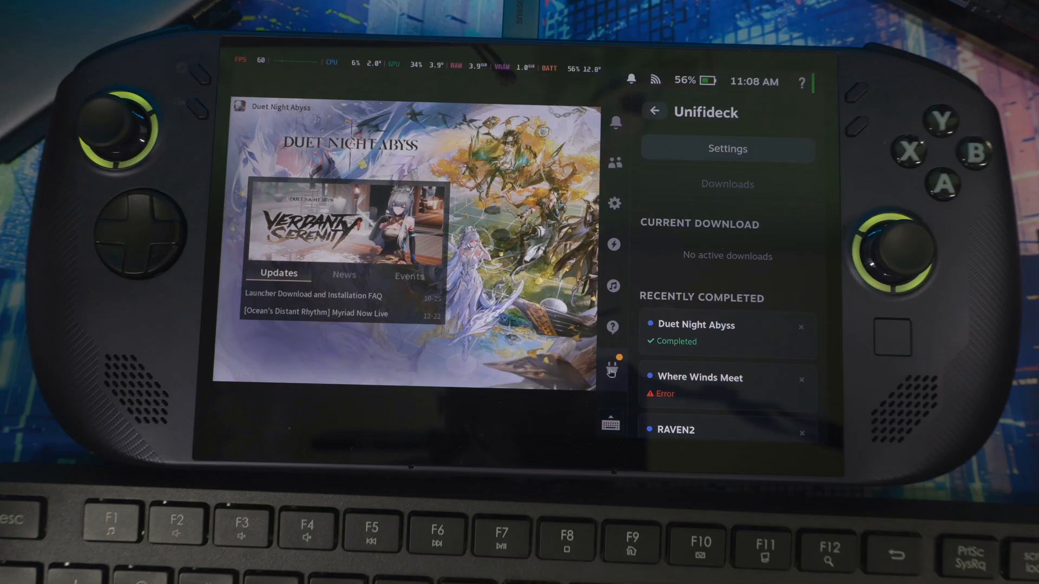
Quit Duet Night Abyss from the Steam menu, returning to the Epic collection of four games.
scroll("down", 3)
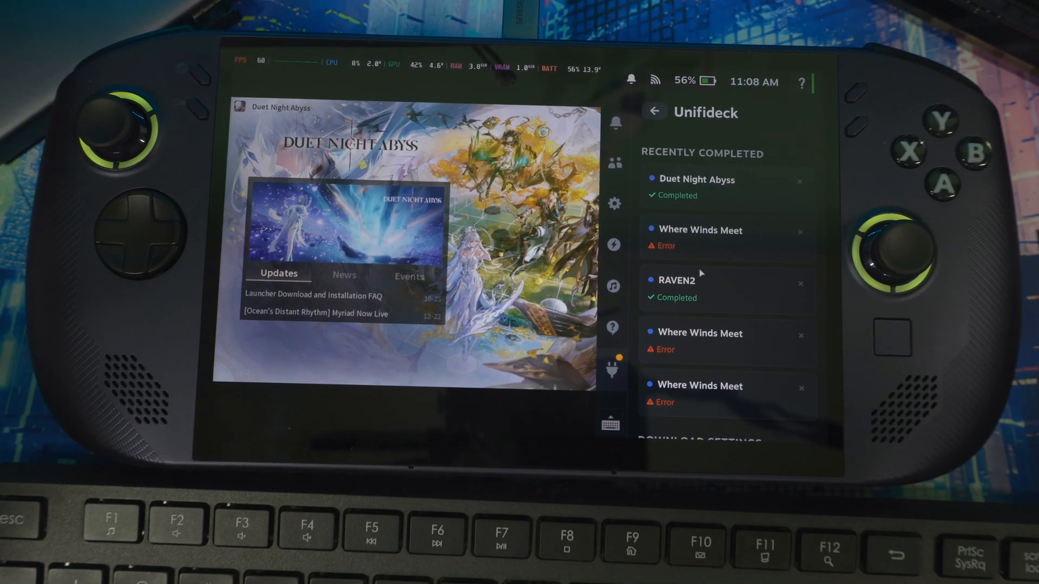
scroll("up", 3)
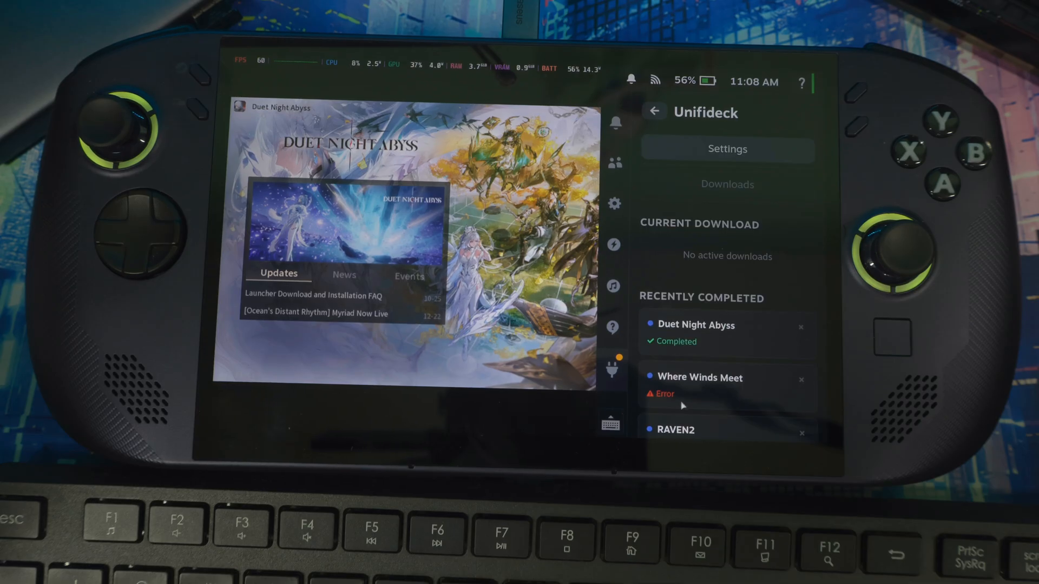
scroll("down", 3)
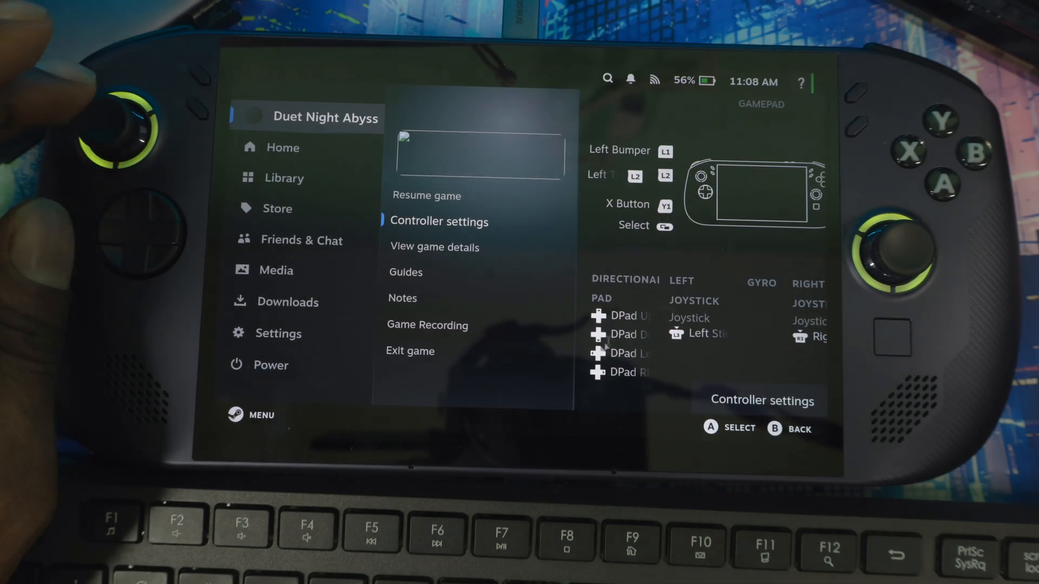
left_click(410, 350)
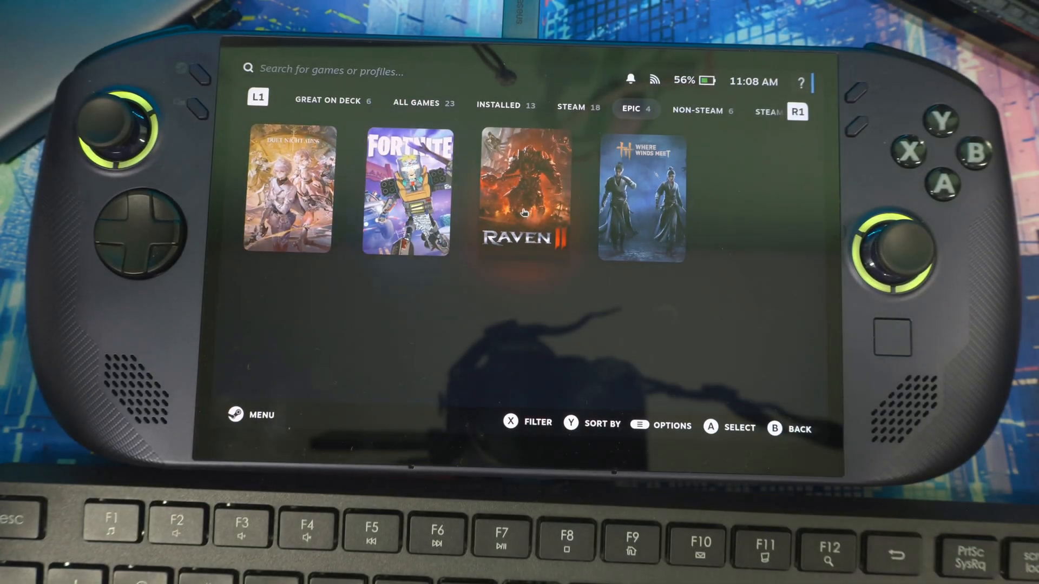
Uninstall RAVEN2, reinstall it through Unifideck until ready to play, then start installing Where Winds Meet.
left_click(524, 192)
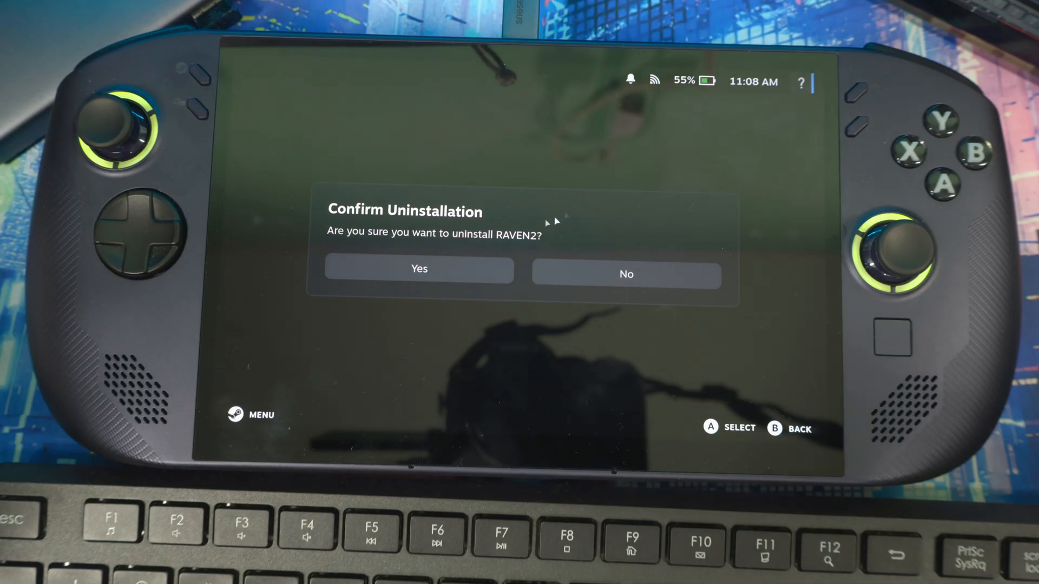
left_click(418, 269)
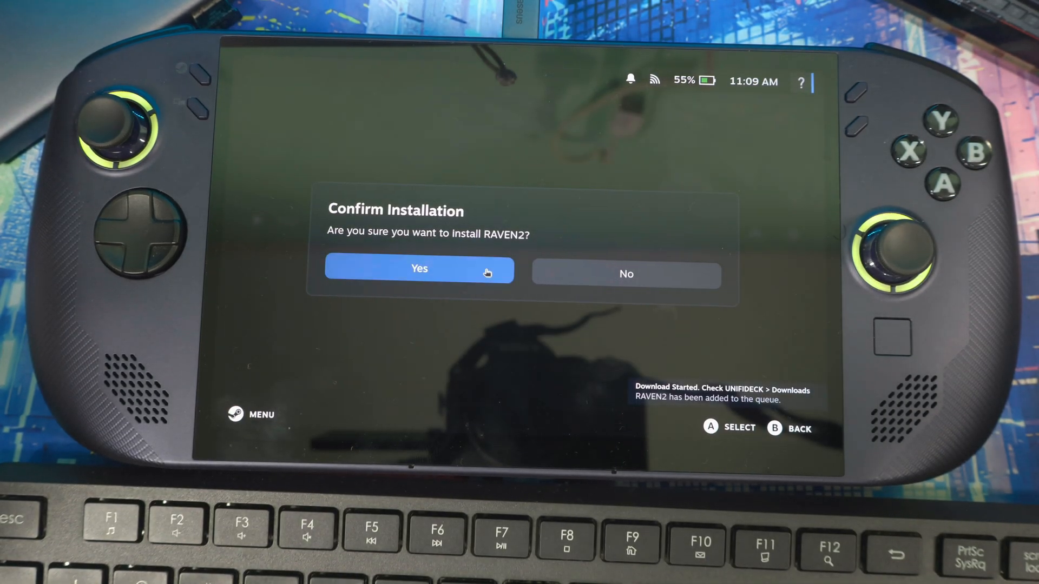
left_click(418, 268)
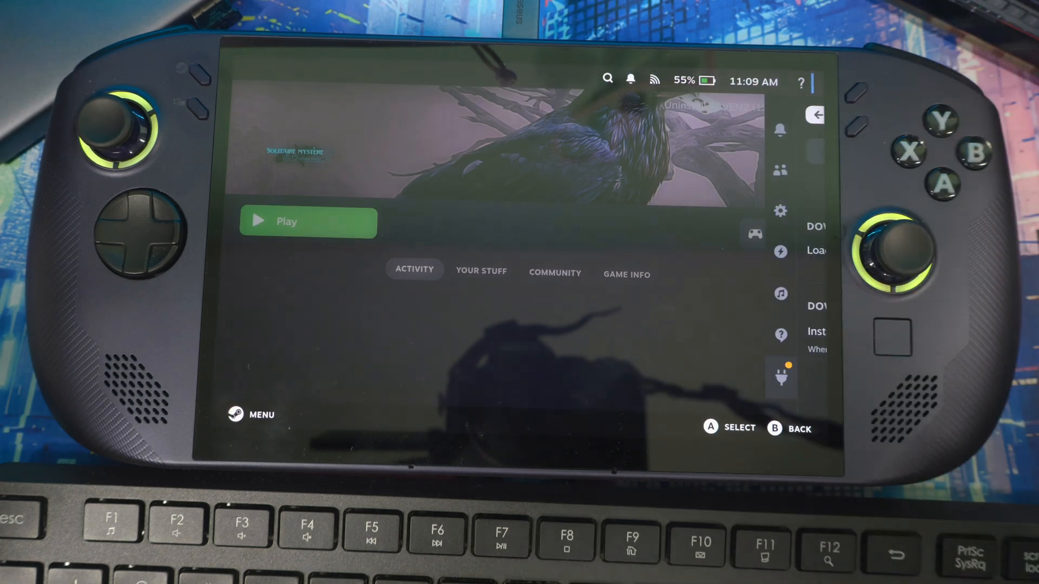
left_click(780, 377)
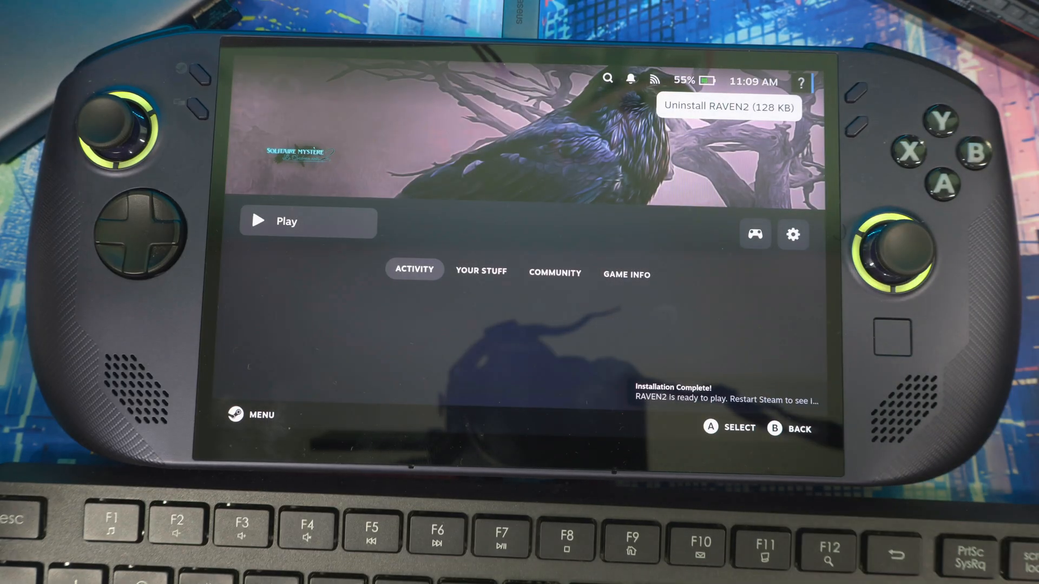
left_click(287, 221)
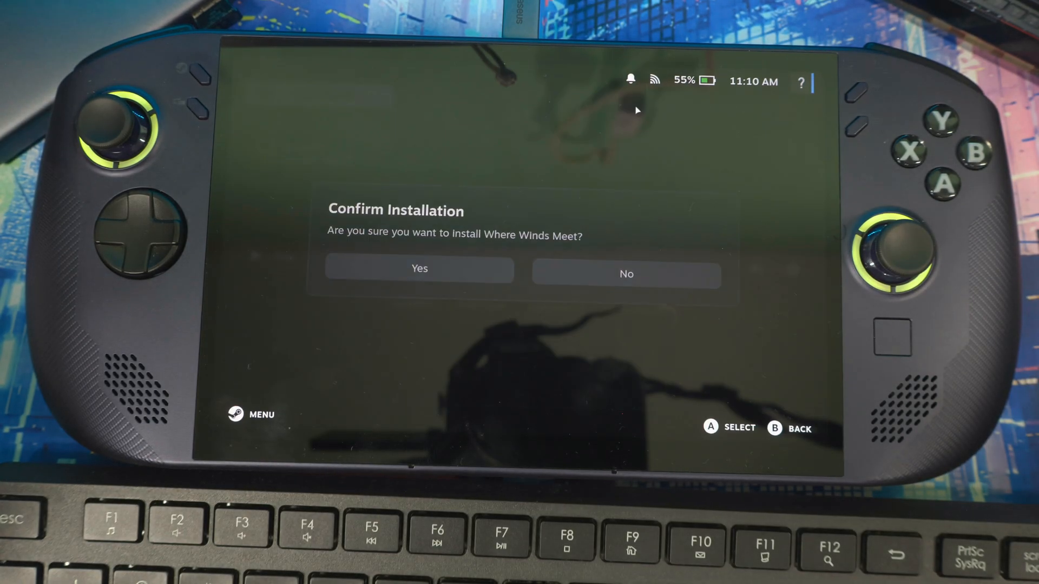
Confirm installing Where Winds Meet and return to the Epic games library.
left_click(419, 269)
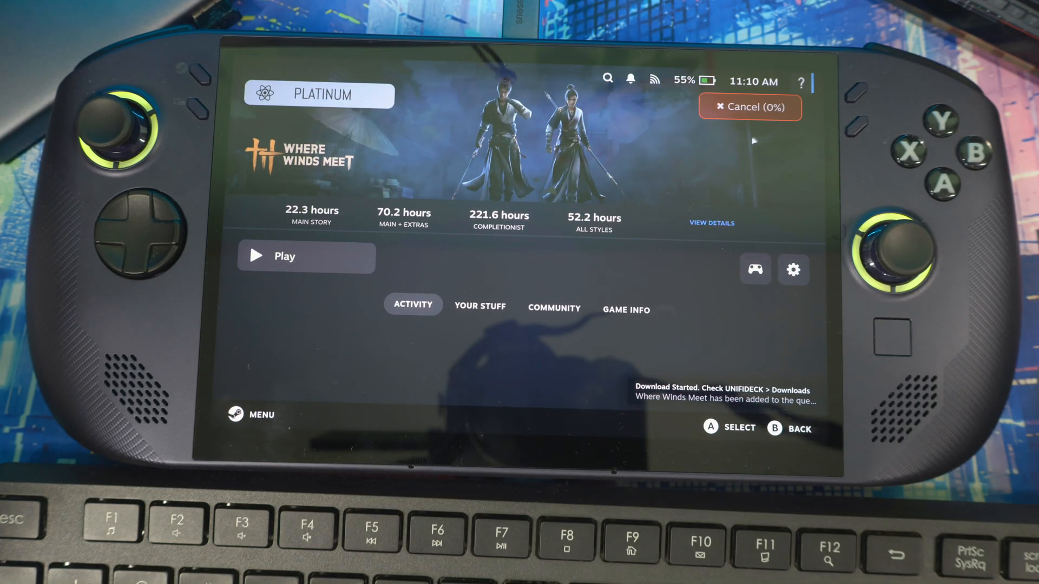
left_click(750, 107)
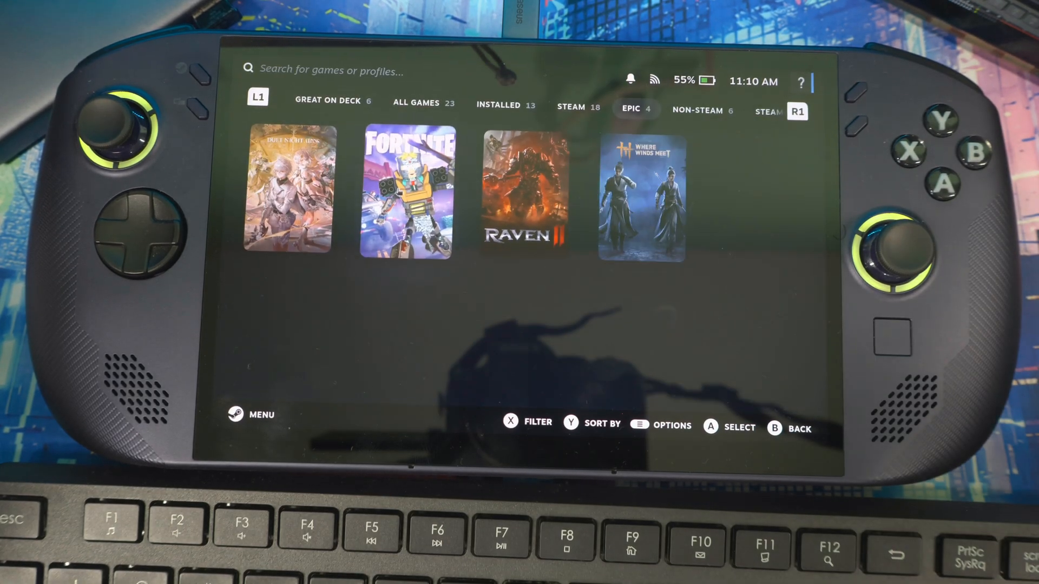
Queue Fortnite for installation through Unifideck and return to the Epic library tab.
left_click(404, 192)
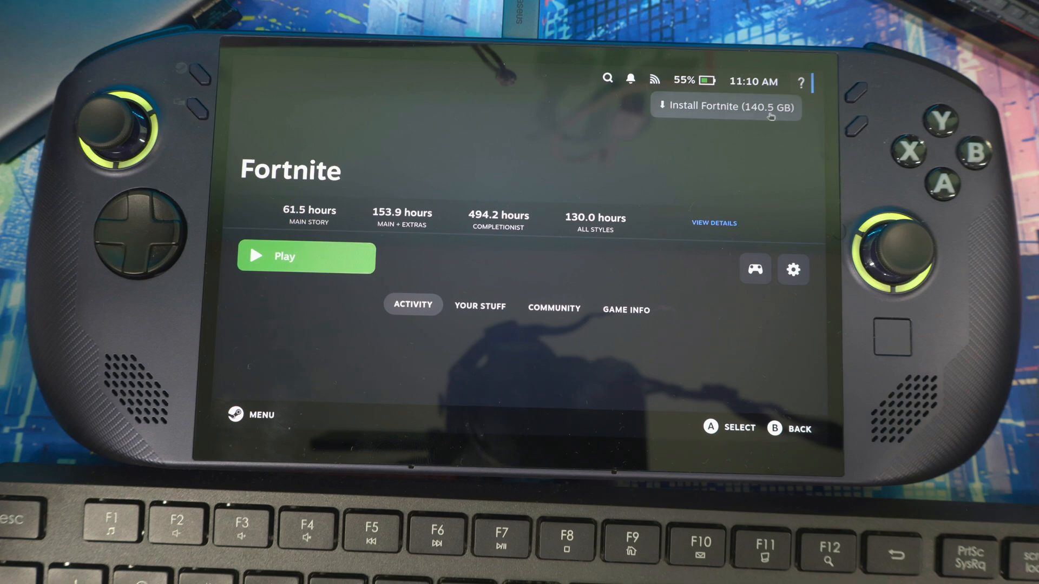
left_click(725, 107)
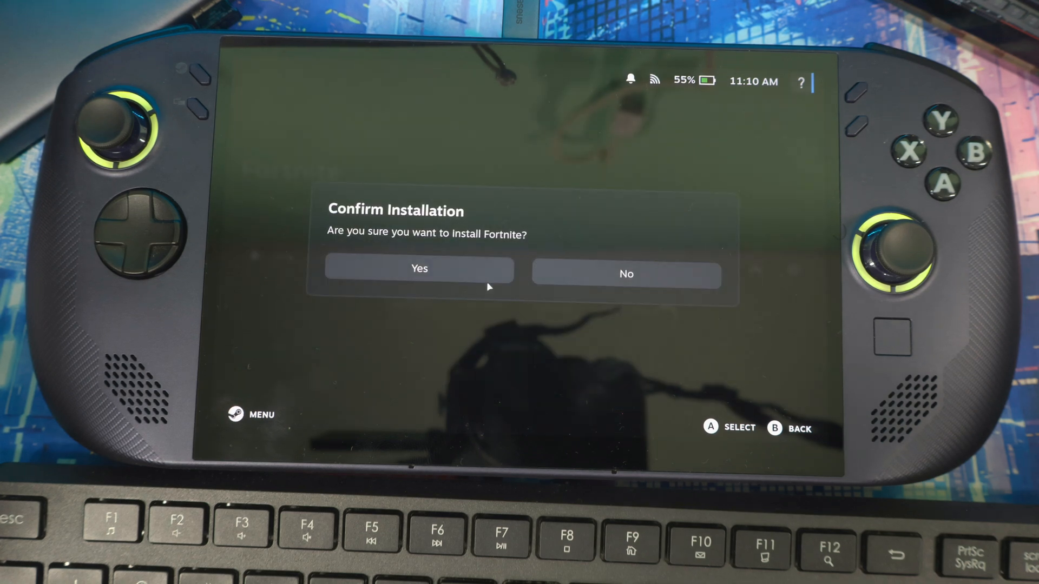
left_click(417, 269)
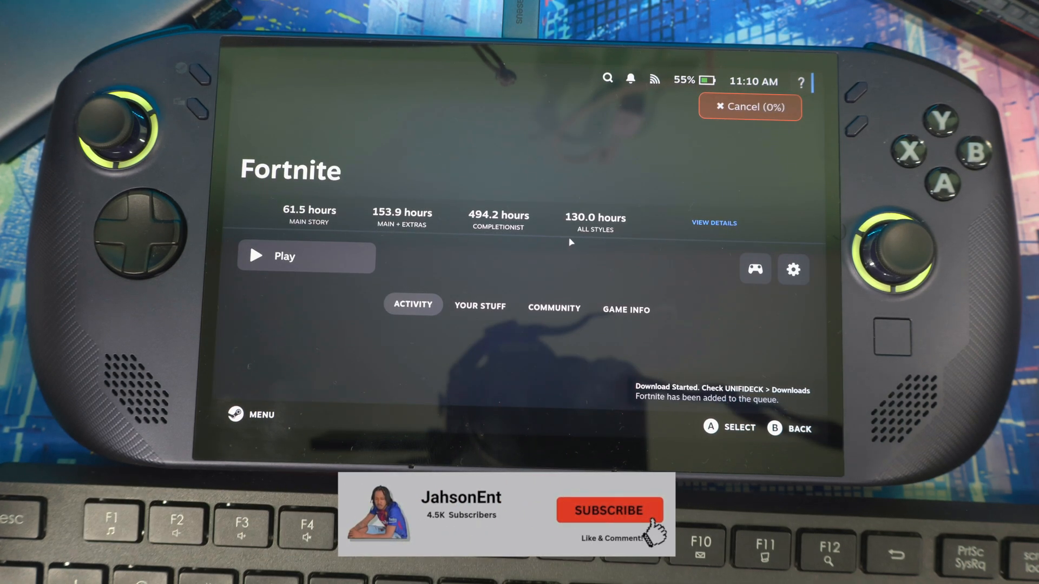
left_click(749, 107)
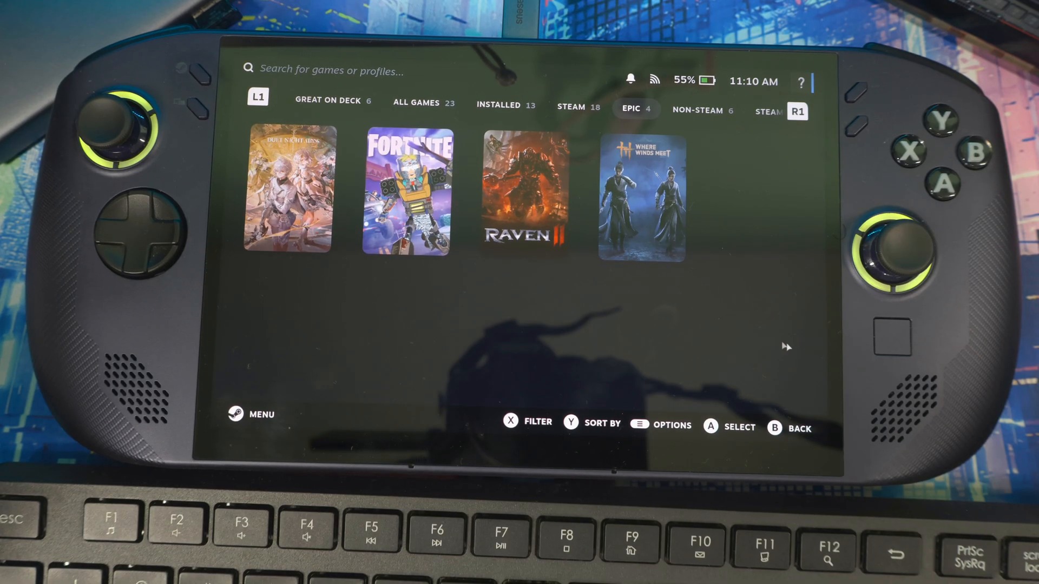
mouse_move(729, 335)
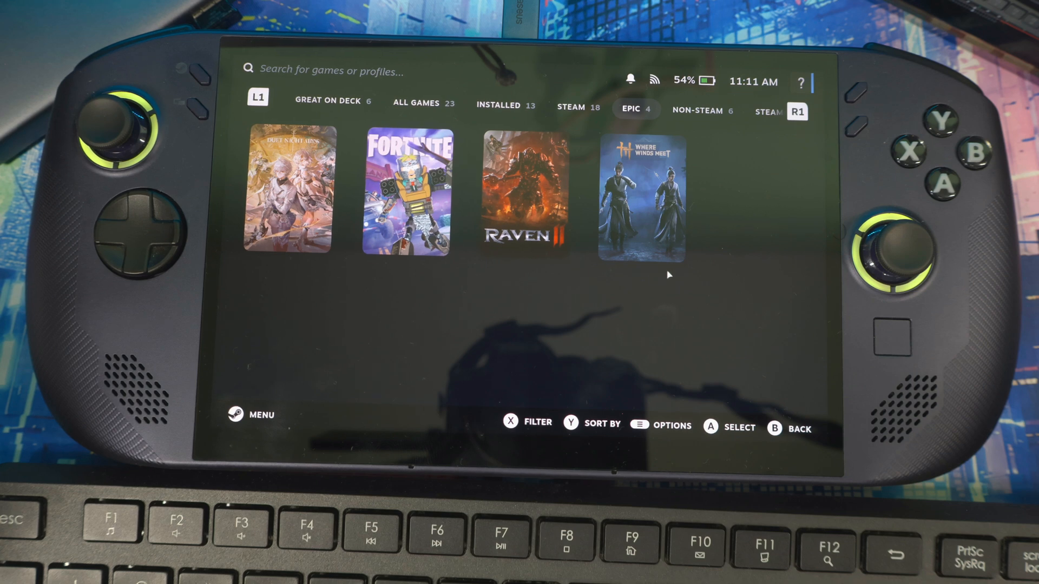
mouse_move(674, 279)
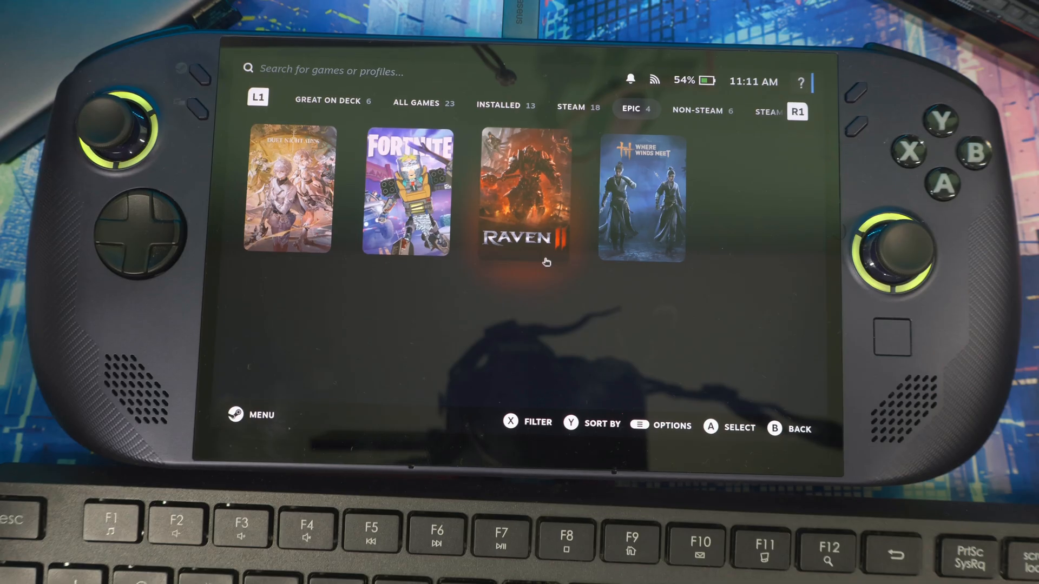
mouse_move(585, 281)
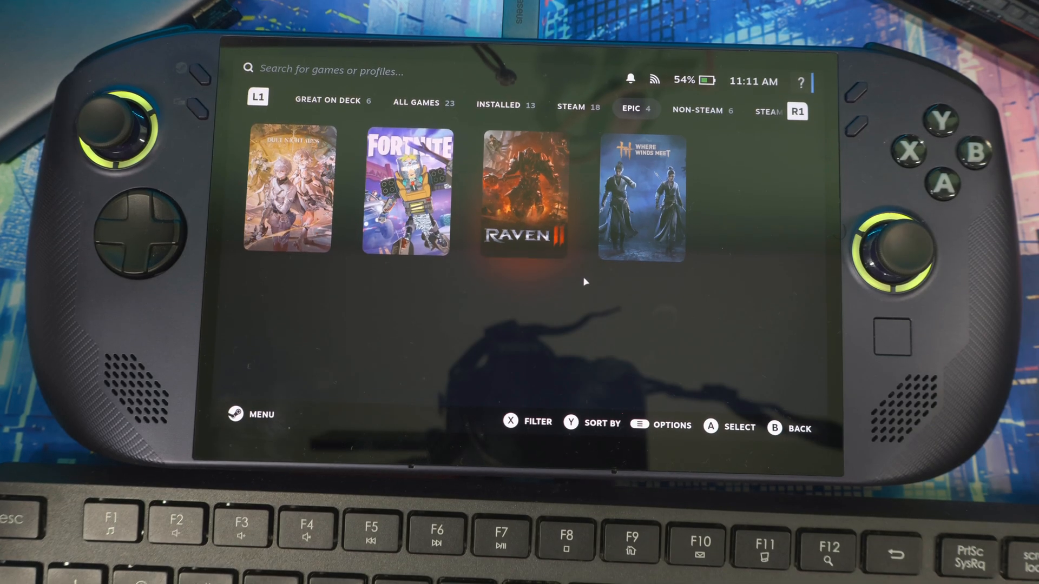